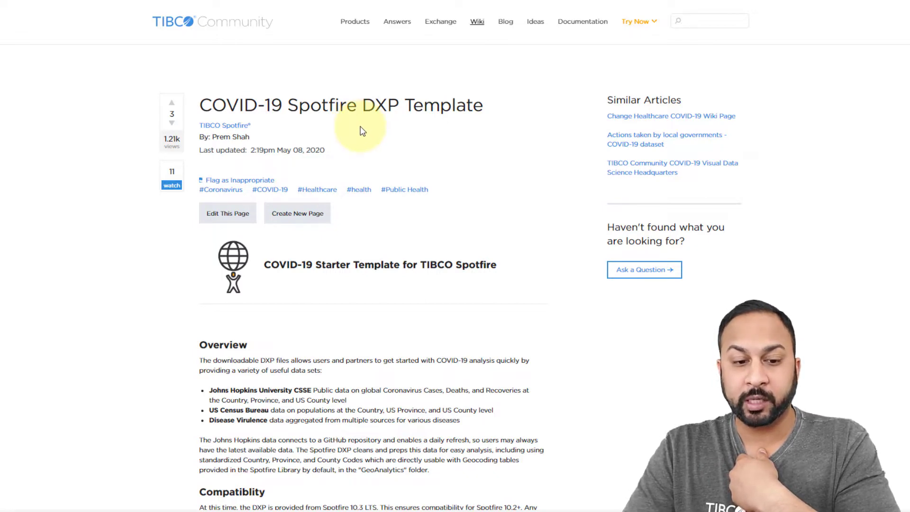
Scroll through the POPULATION - US Counties (2018) table's clipboard-worksheet source and data
scroll("down", 3)
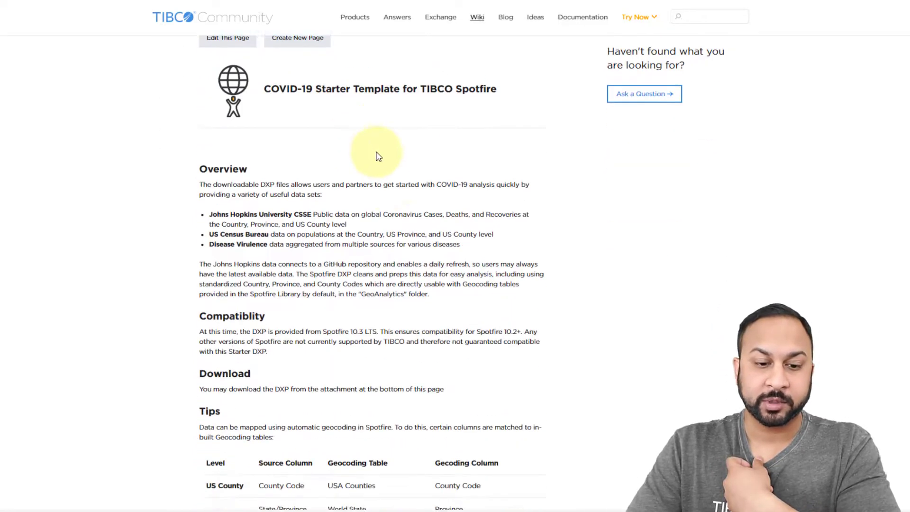
scroll("down", 3)
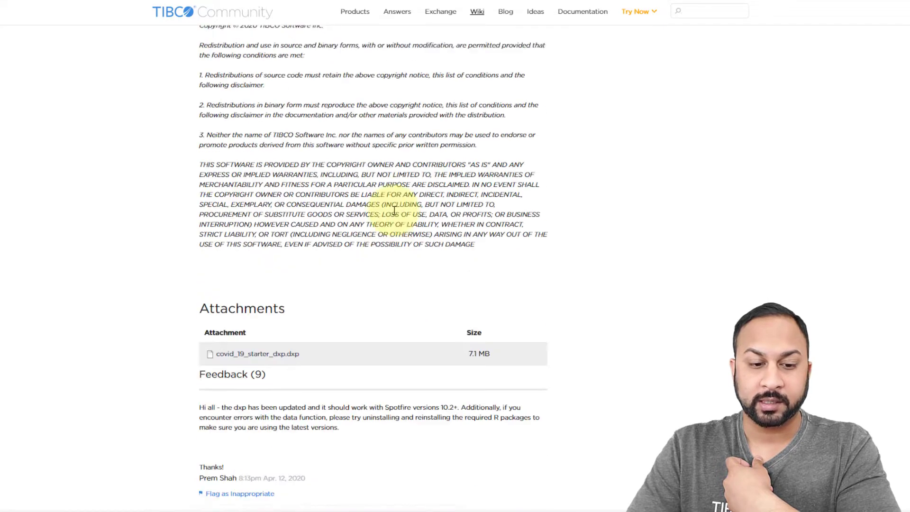
scroll("down", 3)
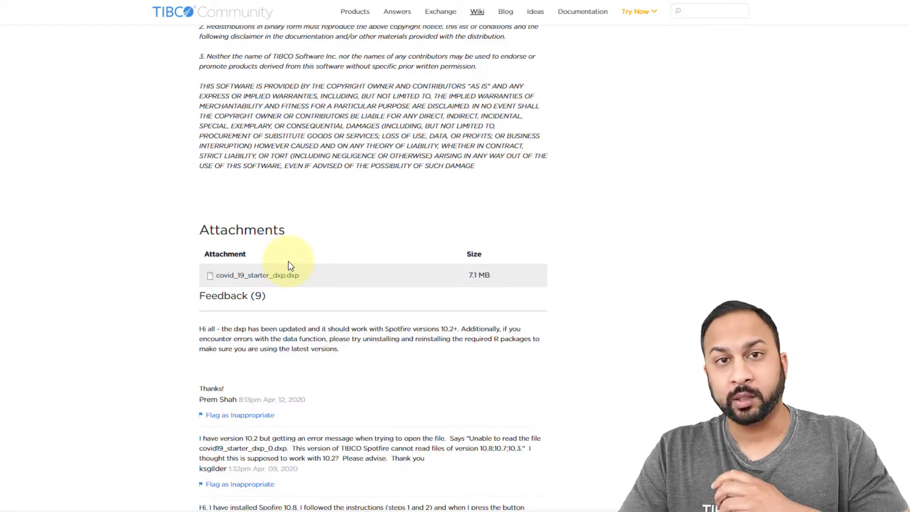
mouse_move(598, 131)
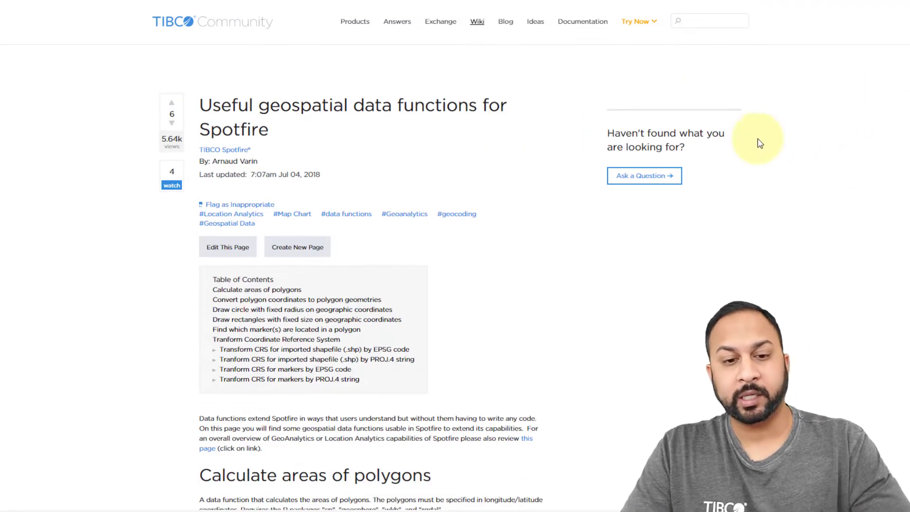
mouse_move(426, 172)
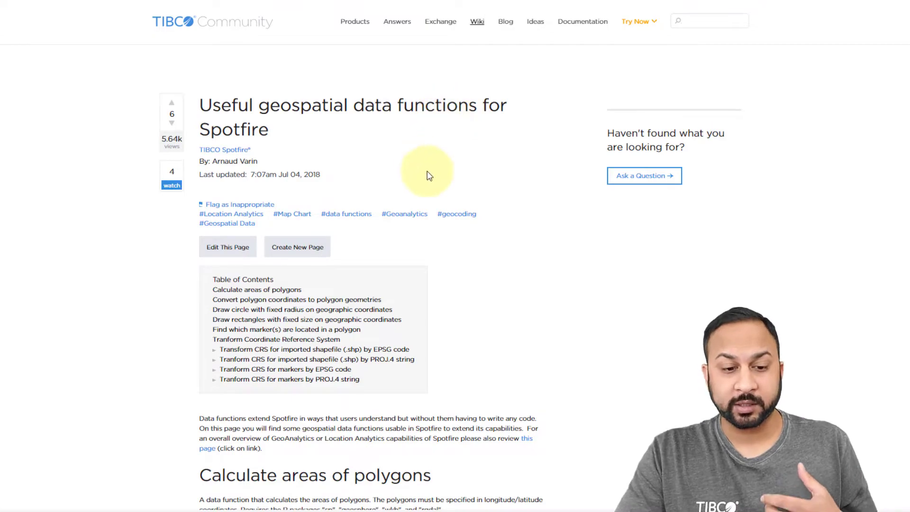
scroll("down", 3)
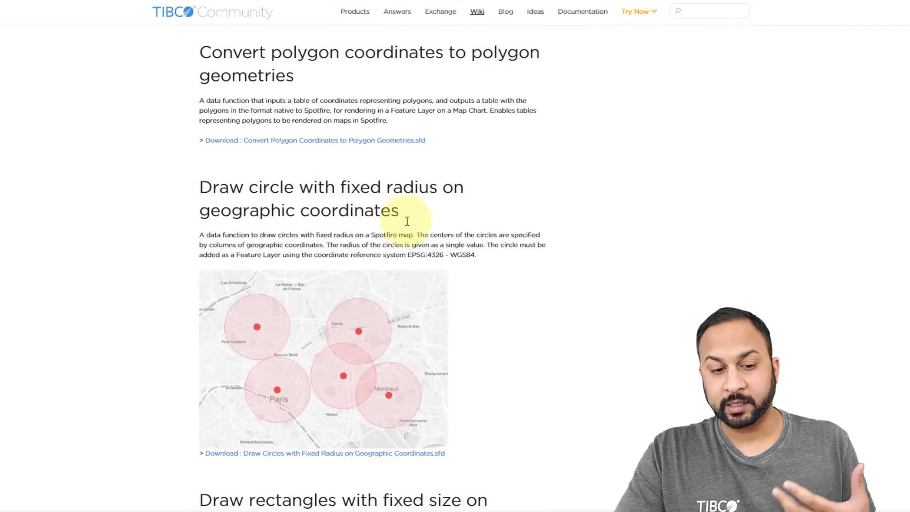
scroll("down", 3)
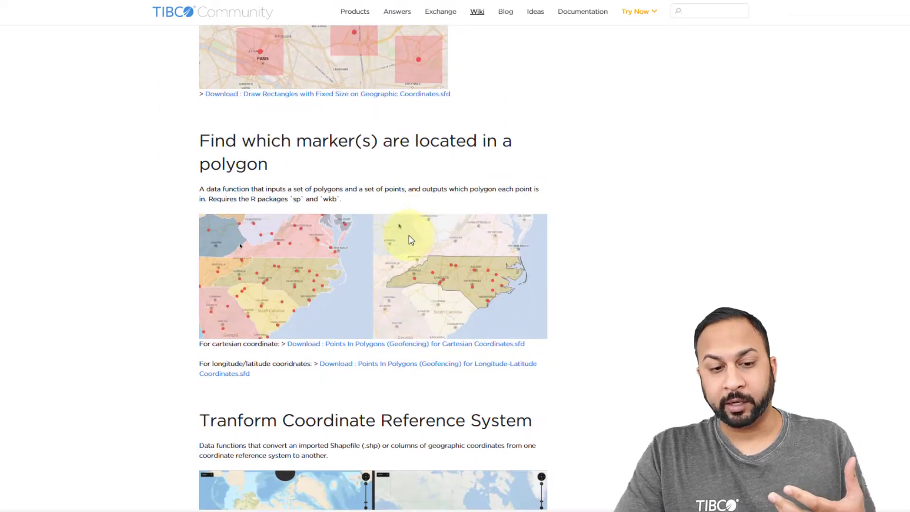
scroll("down", 3)
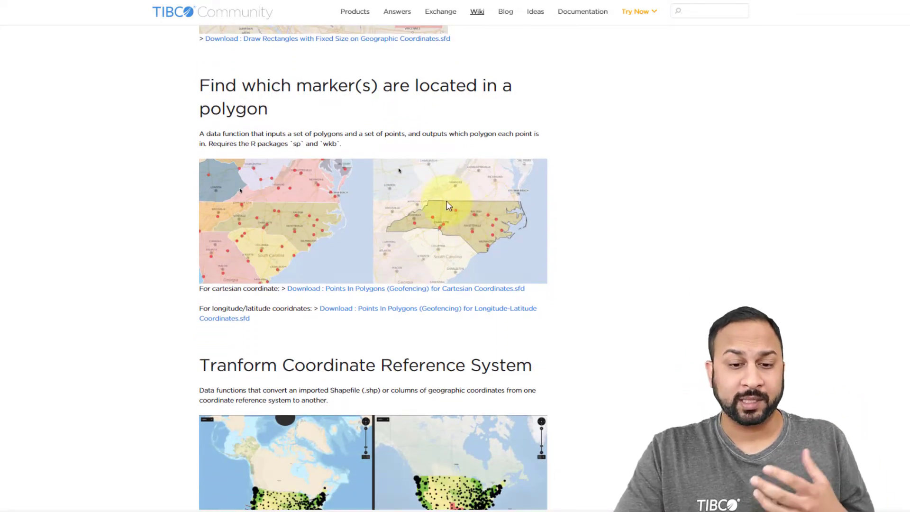
scroll("down", 3)
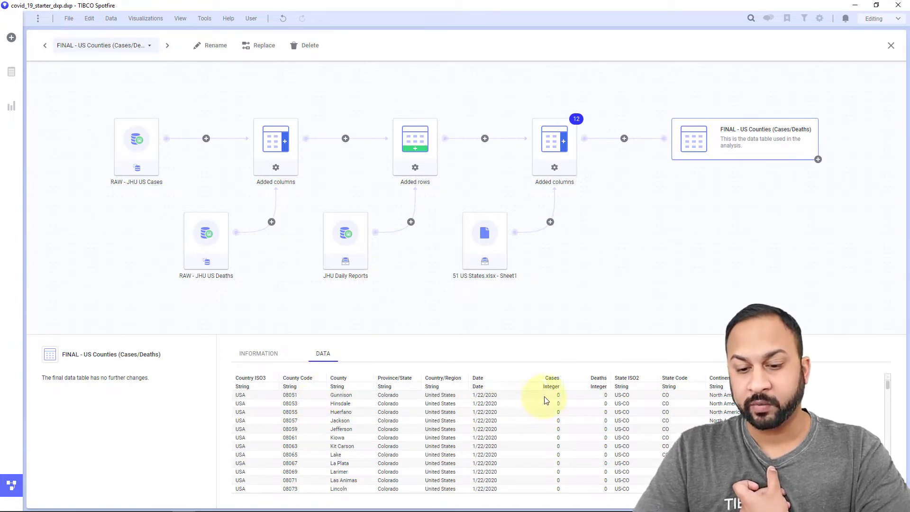
scroll("down", 3)
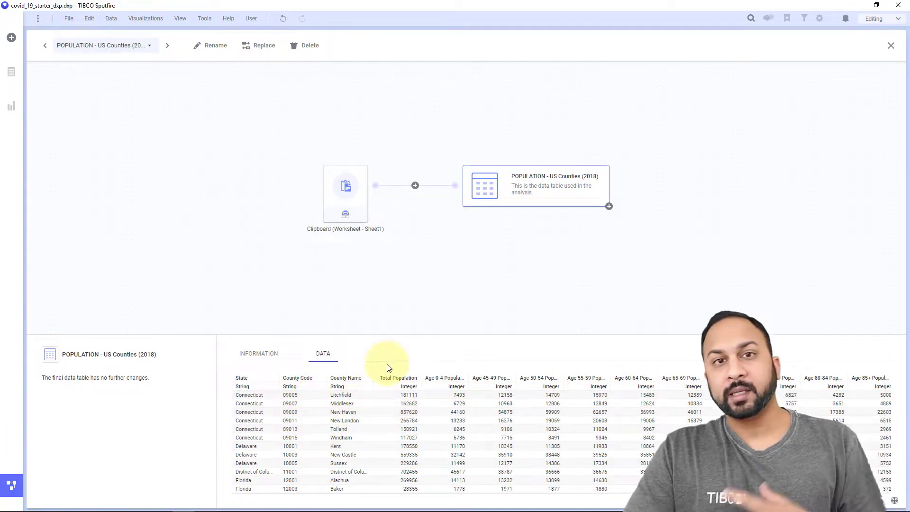
mouse_move(26, 38)
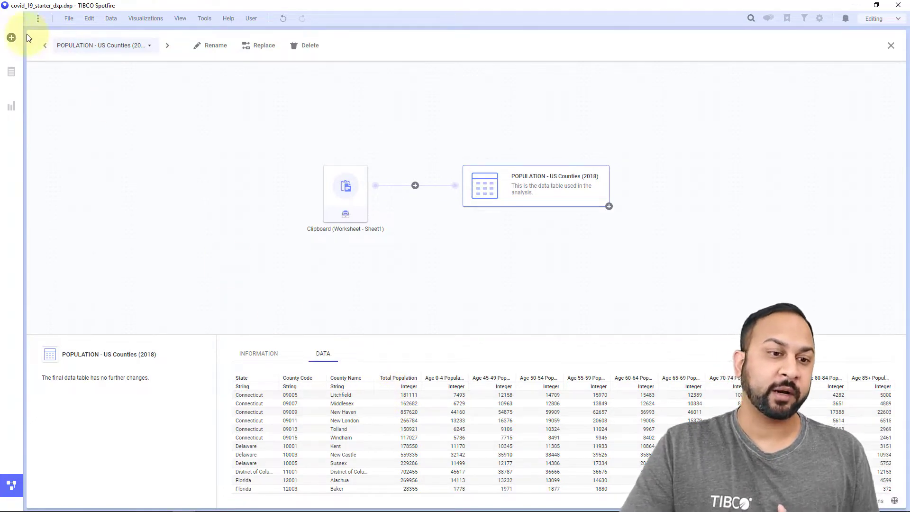
Add the USA Counties geocoding table from the library's GeoAnalytics folder as a new data table
left_click(11, 37)
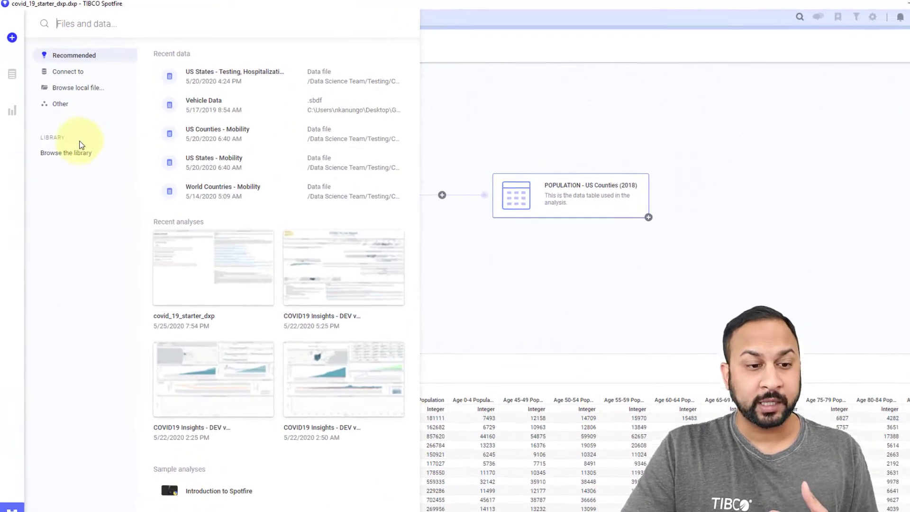
left_click(65, 152)
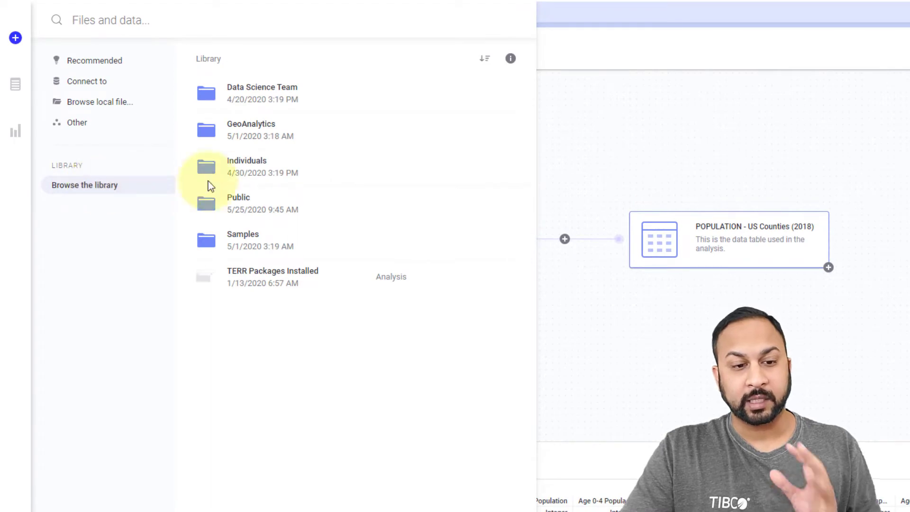
mouse_move(261, 129)
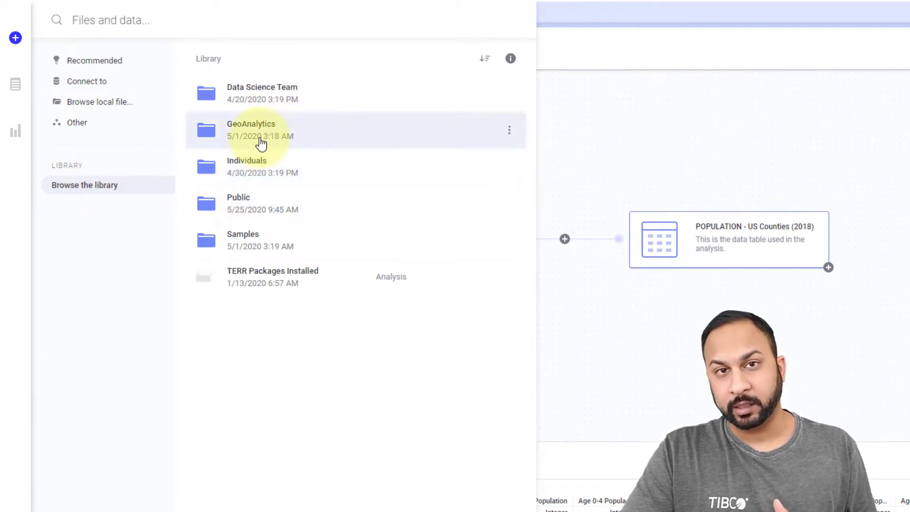
double_click(251, 130)
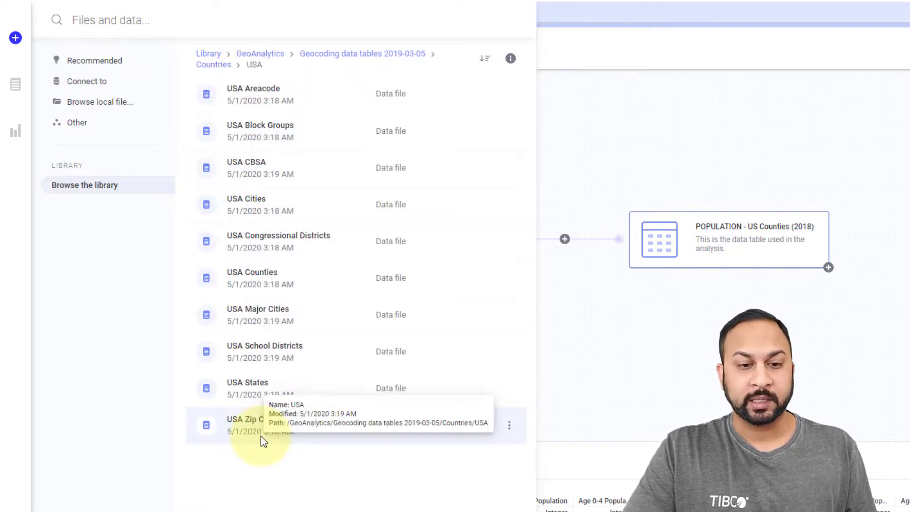
mouse_move(300, 280)
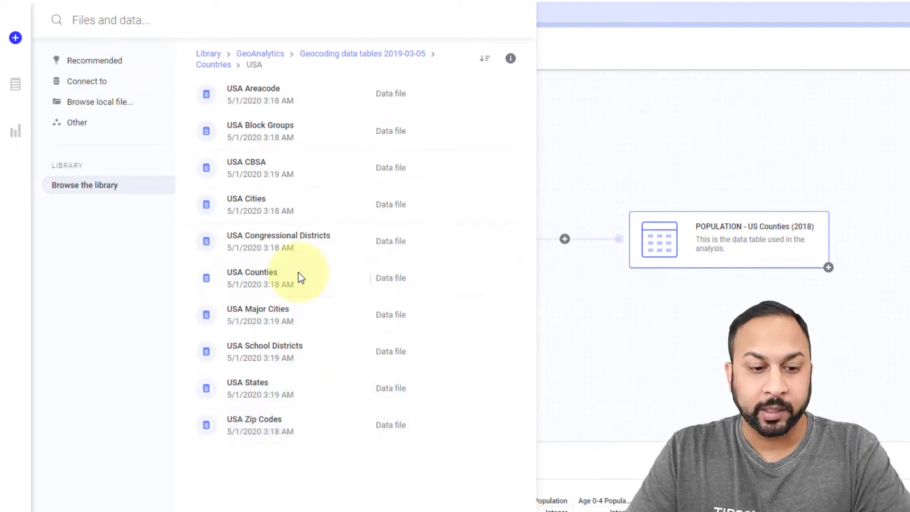
double_click(252, 272)
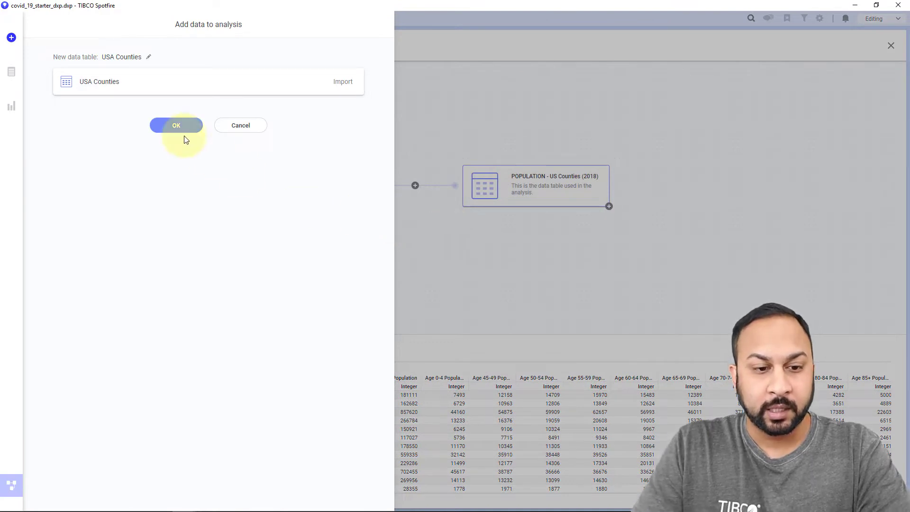
left_click(176, 125)
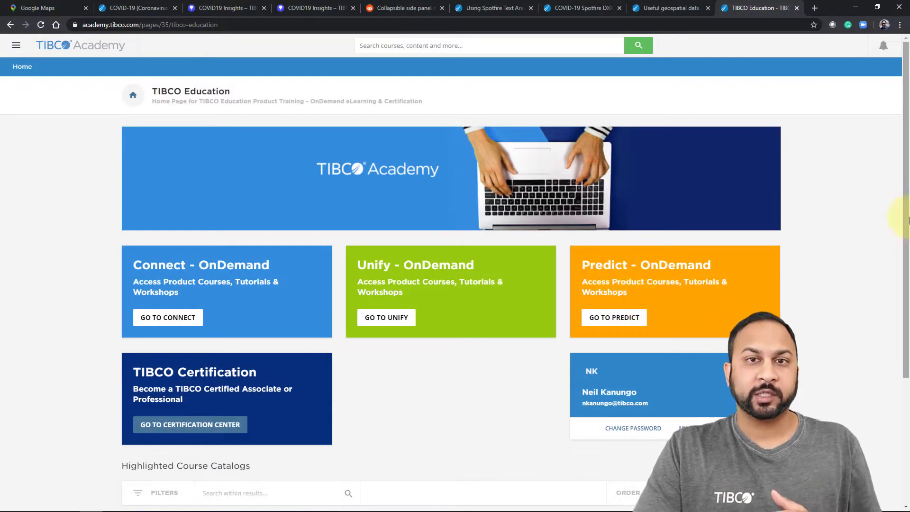
mouse_move(642, 312)
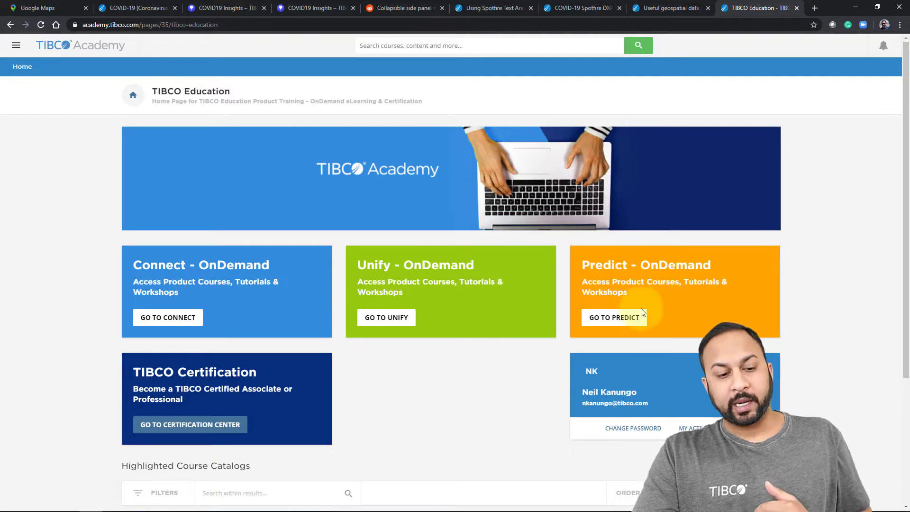
Go to the Predict area of TIBCO Academy and show its course catalogs
left_click(614, 317)
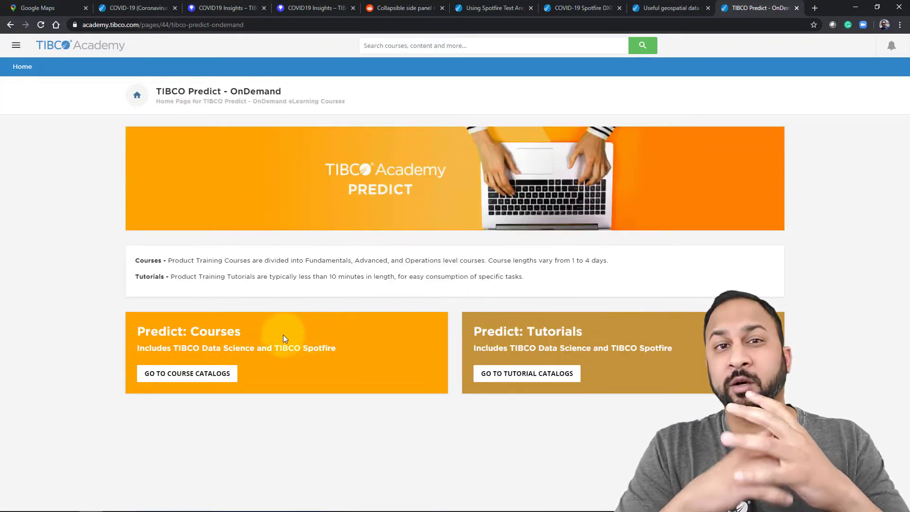
left_click(186, 373)
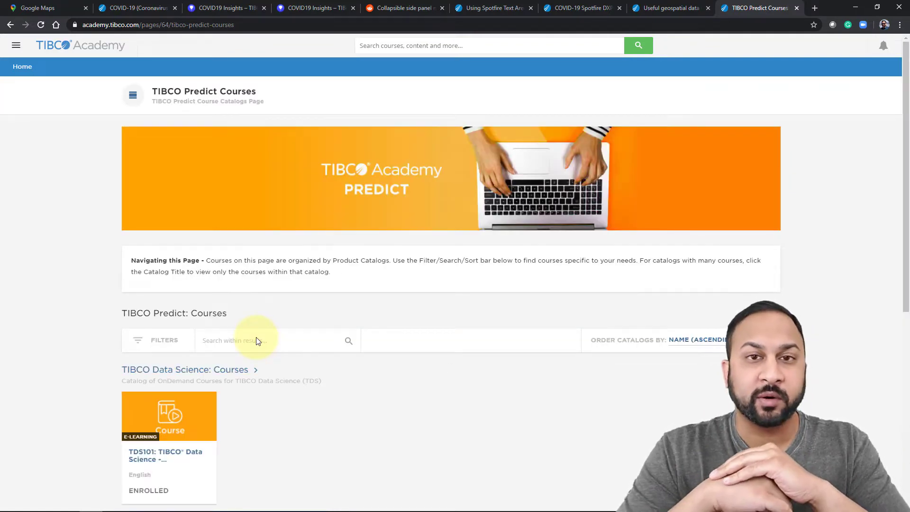
scroll("down", 3)
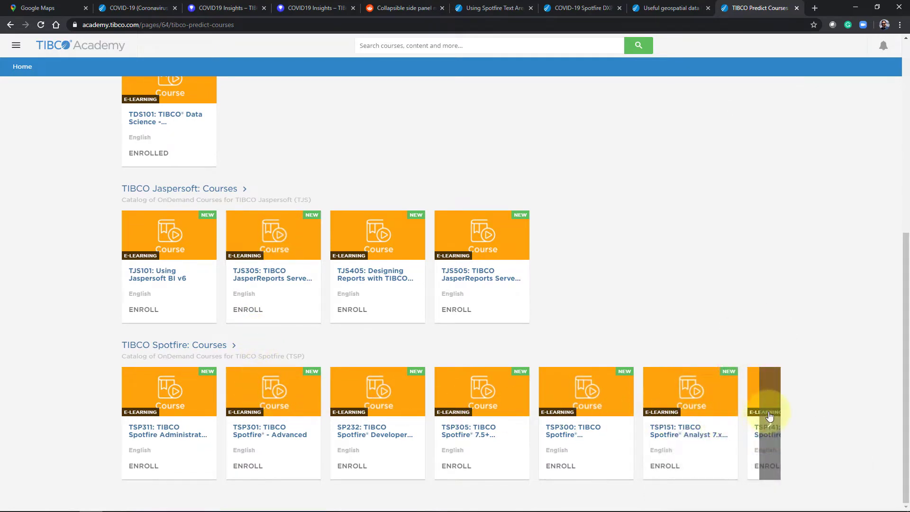
Page through the TIBCO Spotfire courses carousel to the Fundamentals of TIBCO Spotfire course
left_click(769, 422)
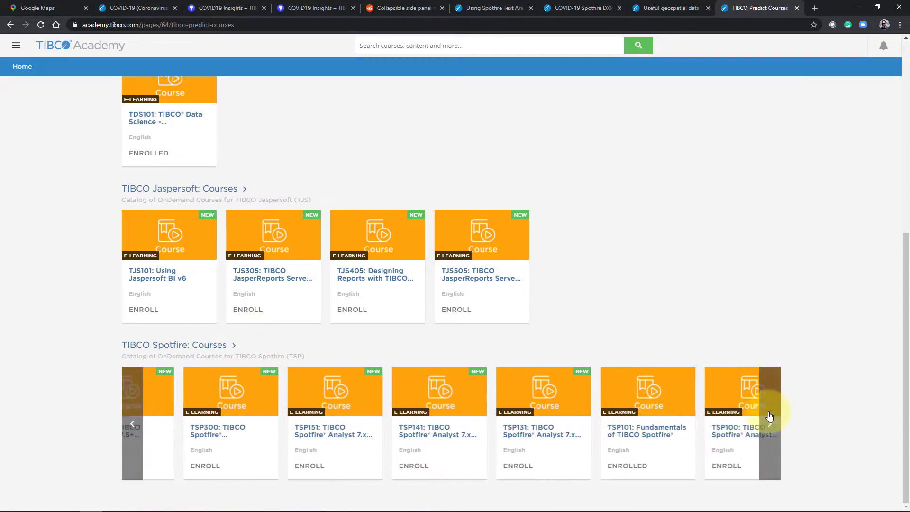
left_click(768, 423)
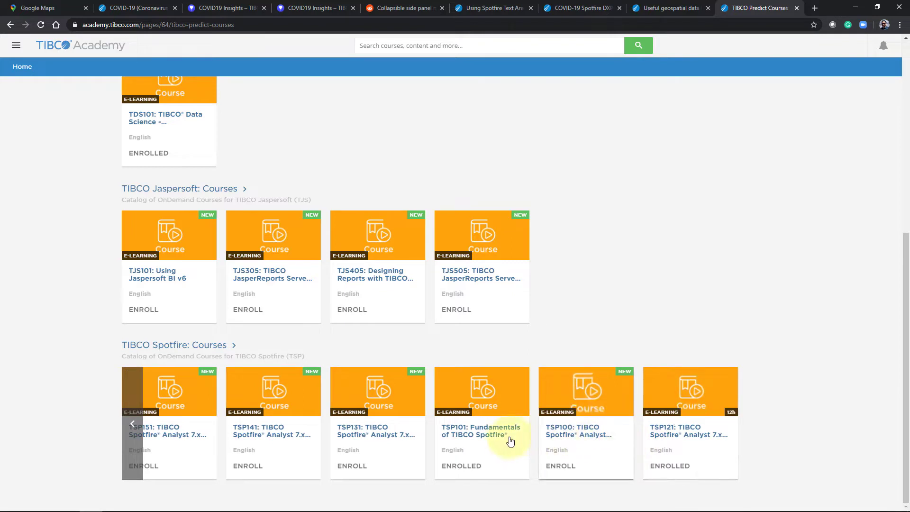
left_click(482, 431)
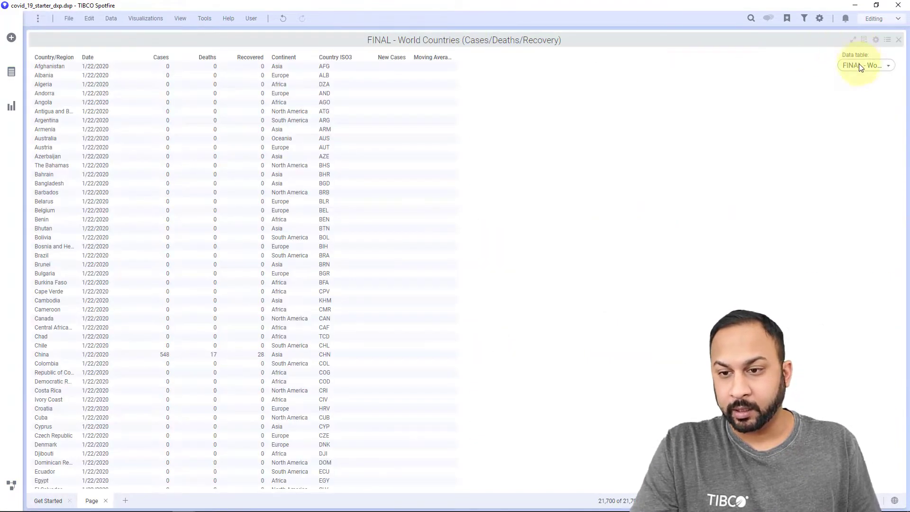
Show the USA Counties table with county shapes and bring up Data Function Properties
left_click(865, 66)
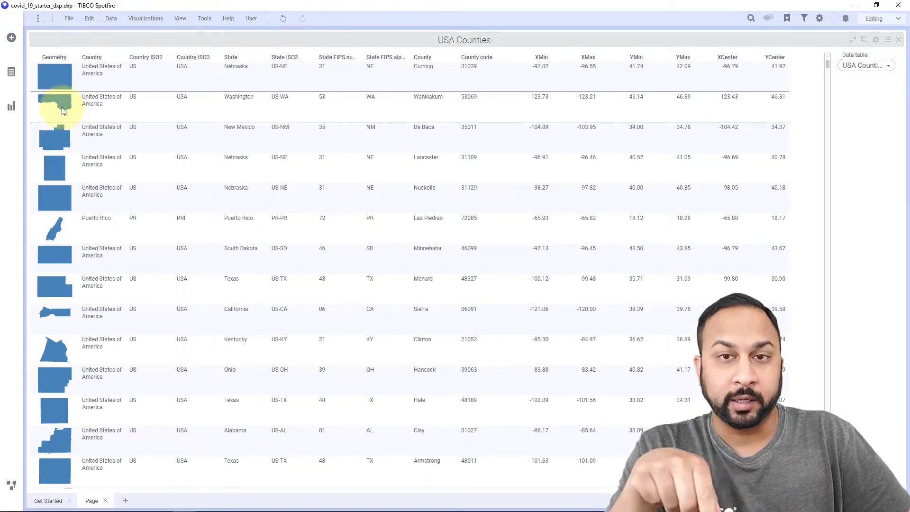
left_click(110, 18)
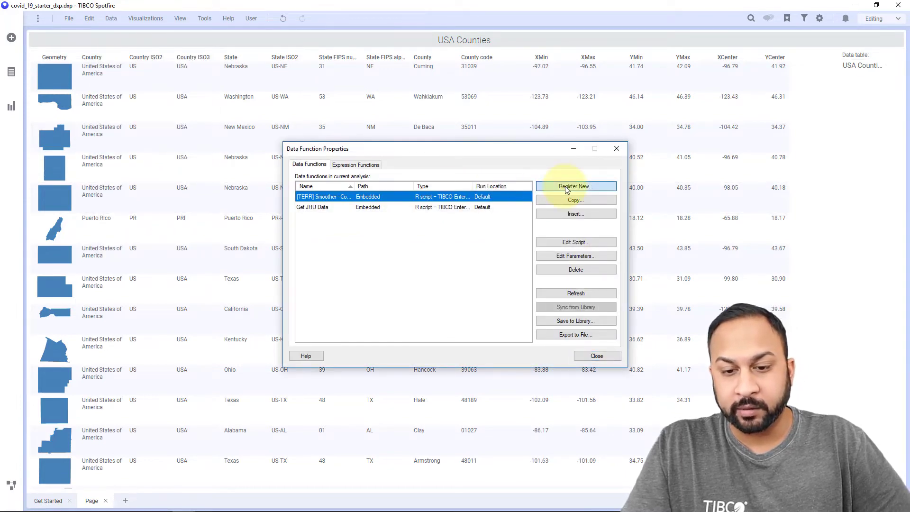
left_click(575, 186)
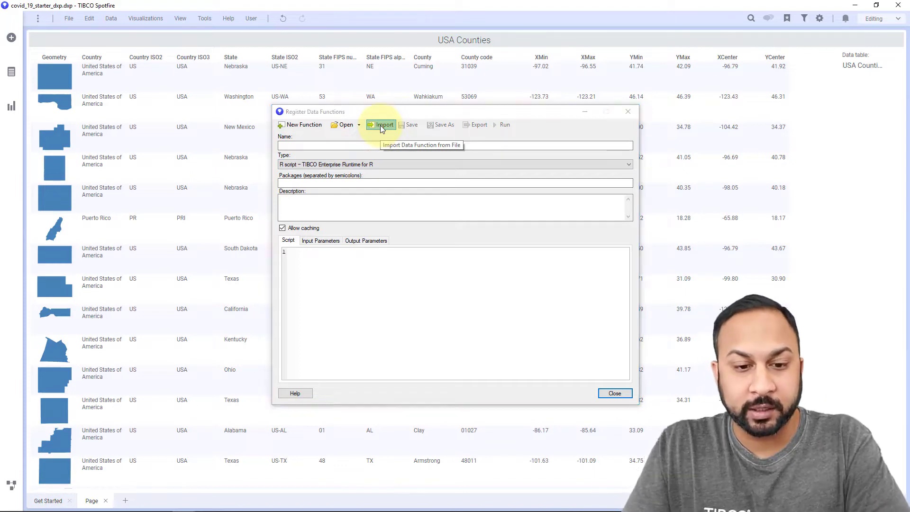
left_click(381, 124)
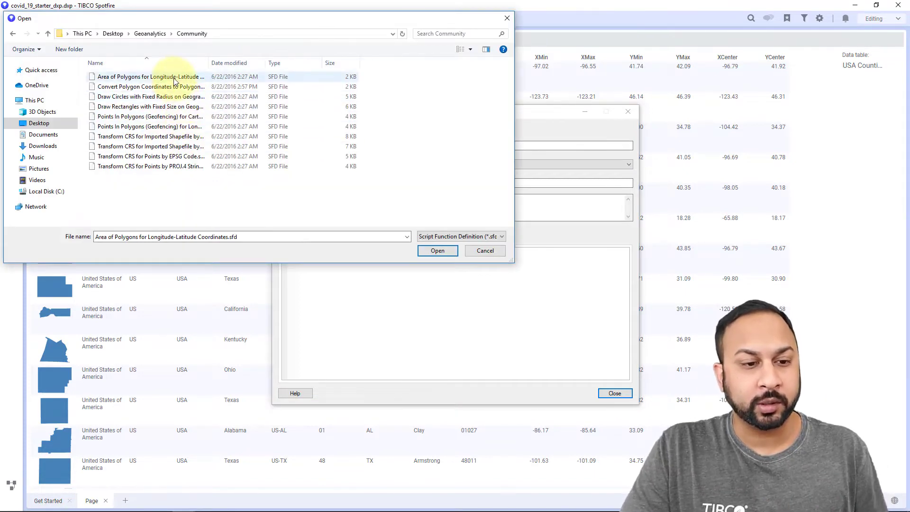
left_click(149, 76)
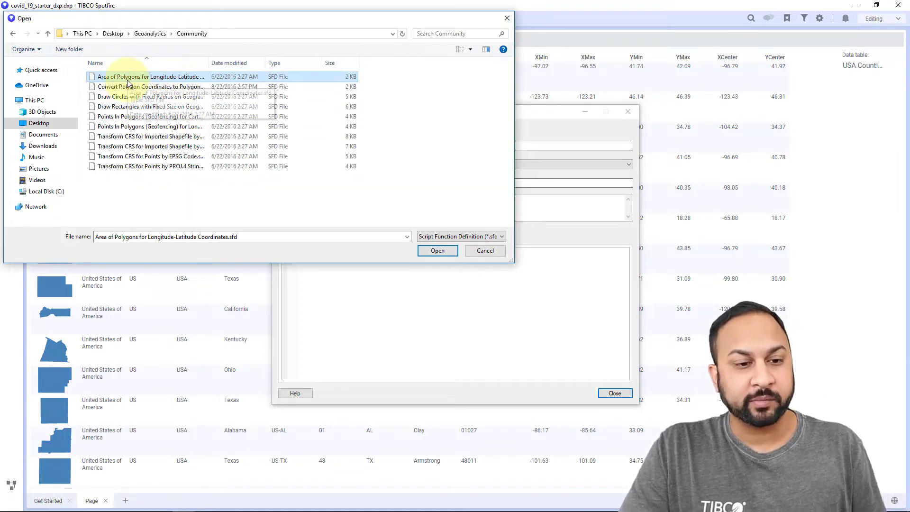
left_click(437, 251)
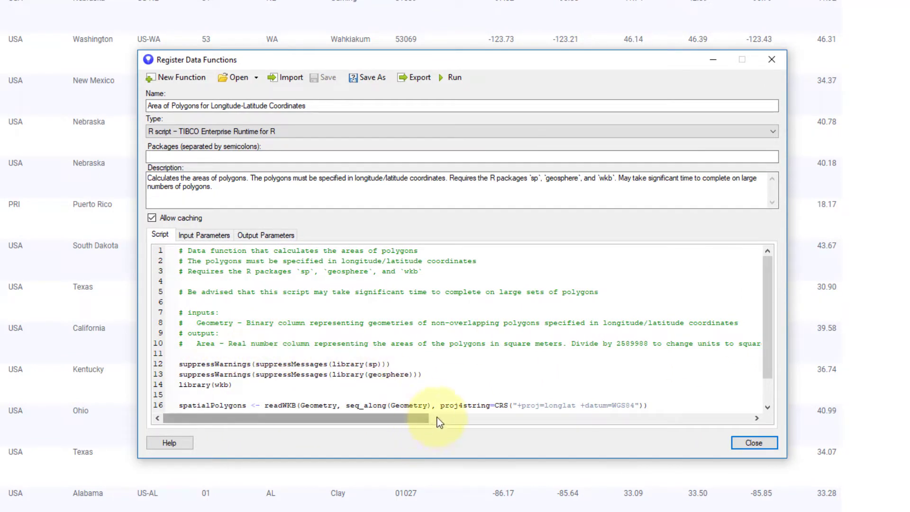
double_click(629, 343)
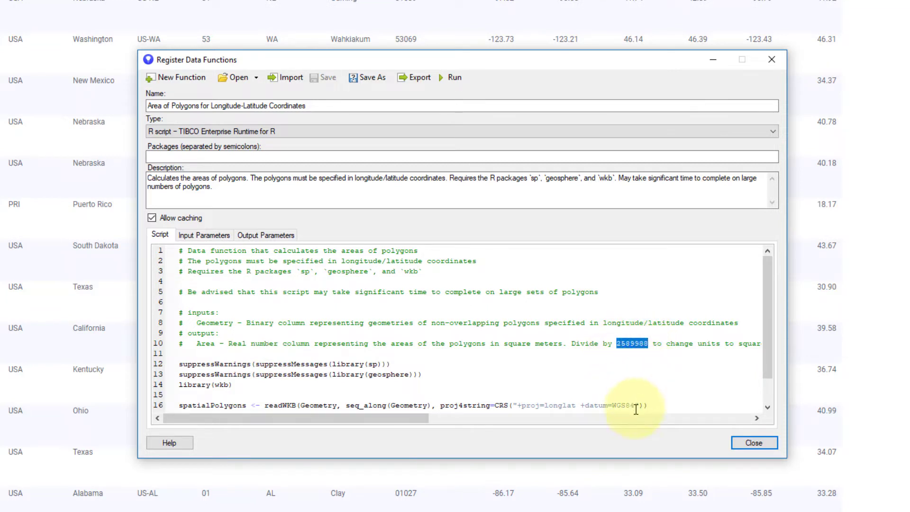
scroll("right", 3)
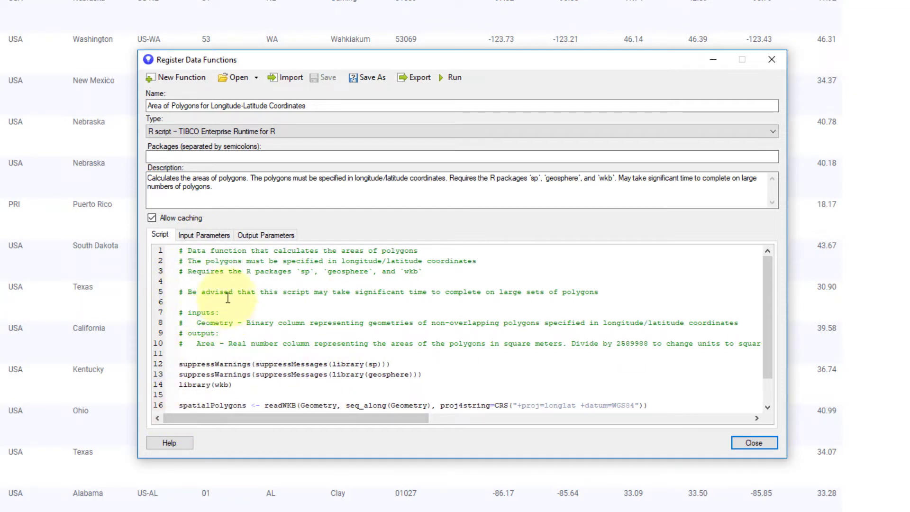
Map the Geometry input to the USA Counties Geometry column and the Area output to new columns
left_click(204, 235)
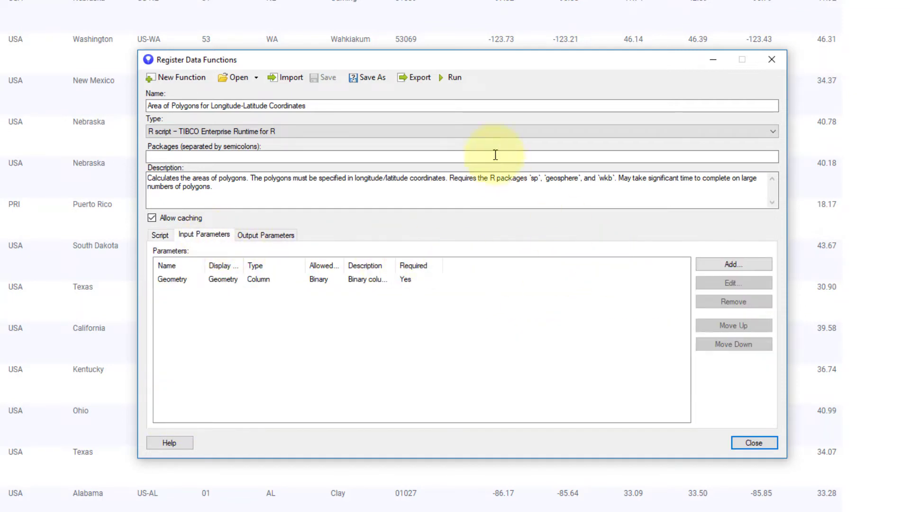
left_click(733, 282)
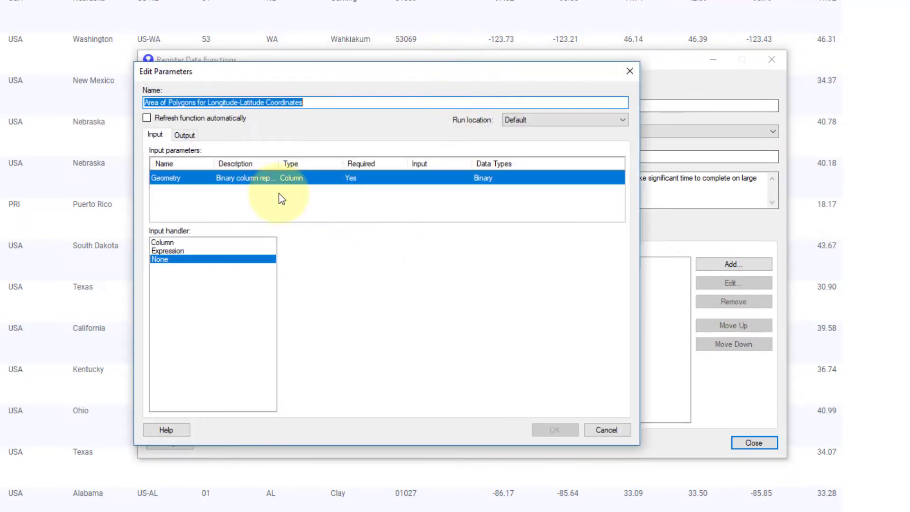
mouse_move(177, 225)
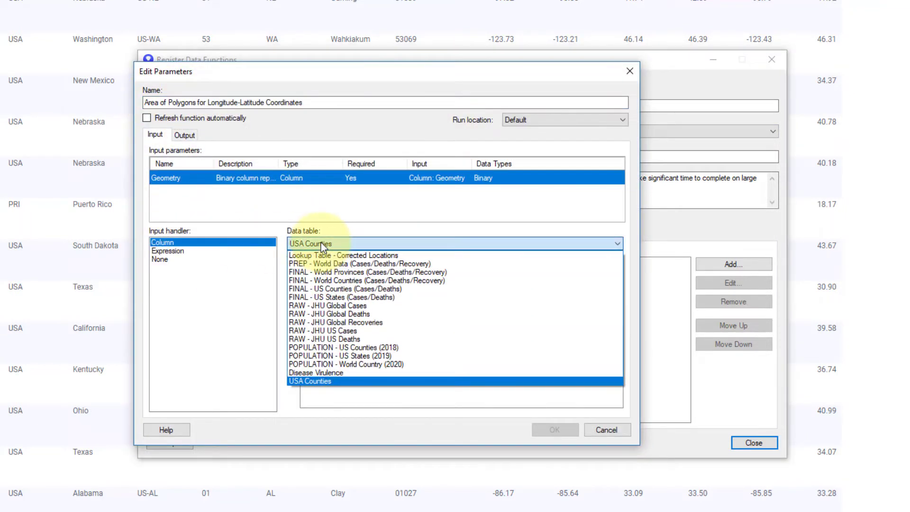
left_click(309, 381)
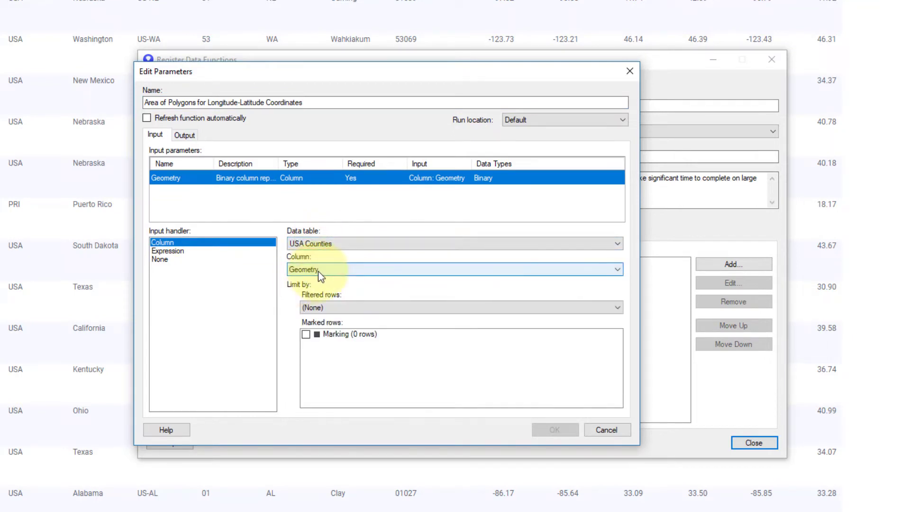
left_click(184, 135)
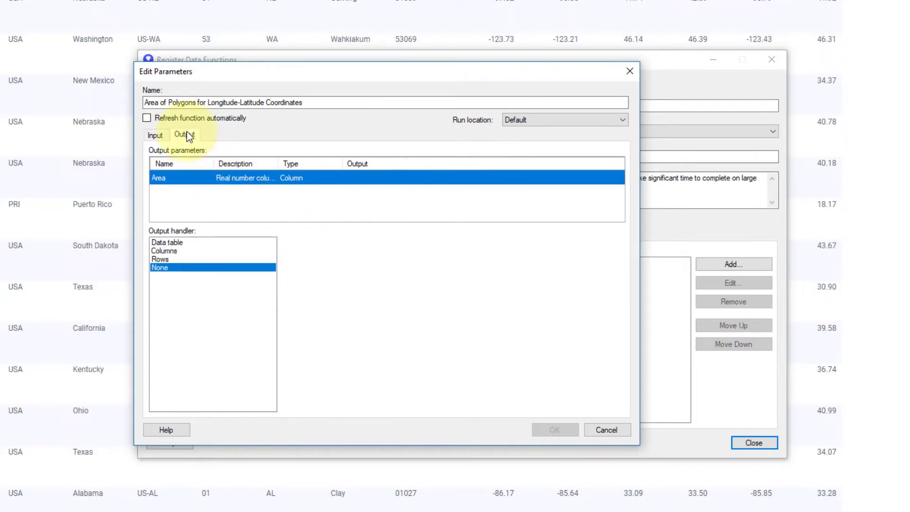
left_click(164, 250)
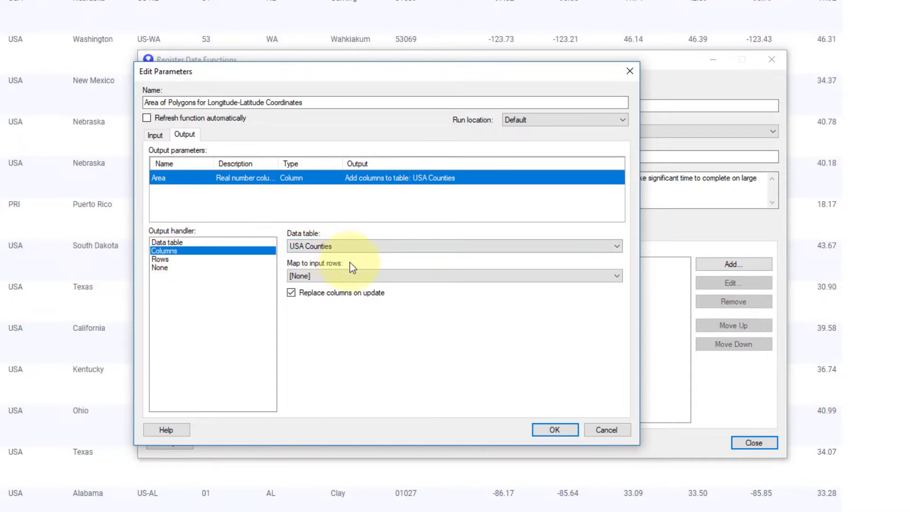
left_click(553, 430)
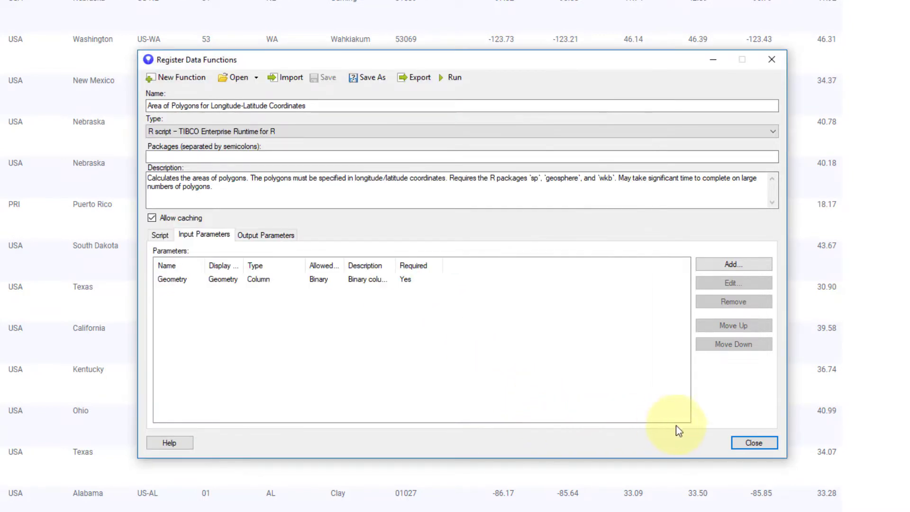
Close the data function windows so the Area of Polygons function runs on USA Counties
left_click(754, 442)
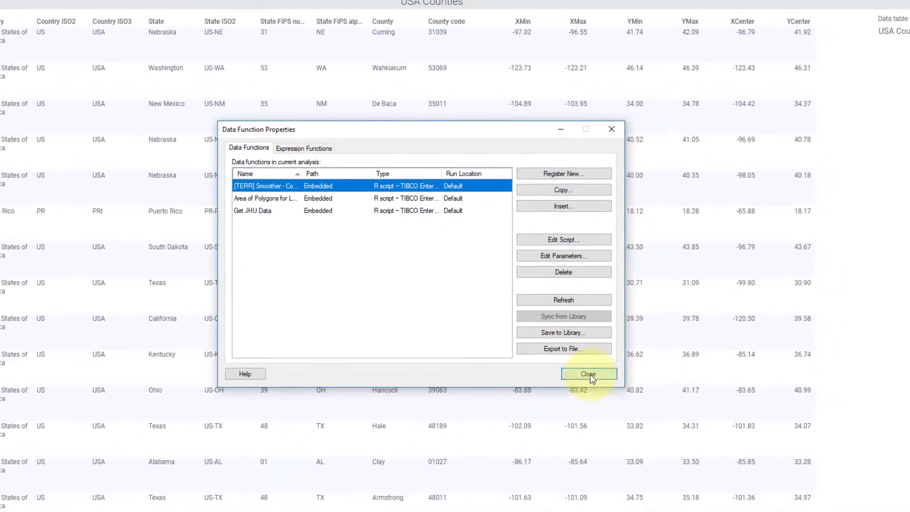
left_click(588, 373)
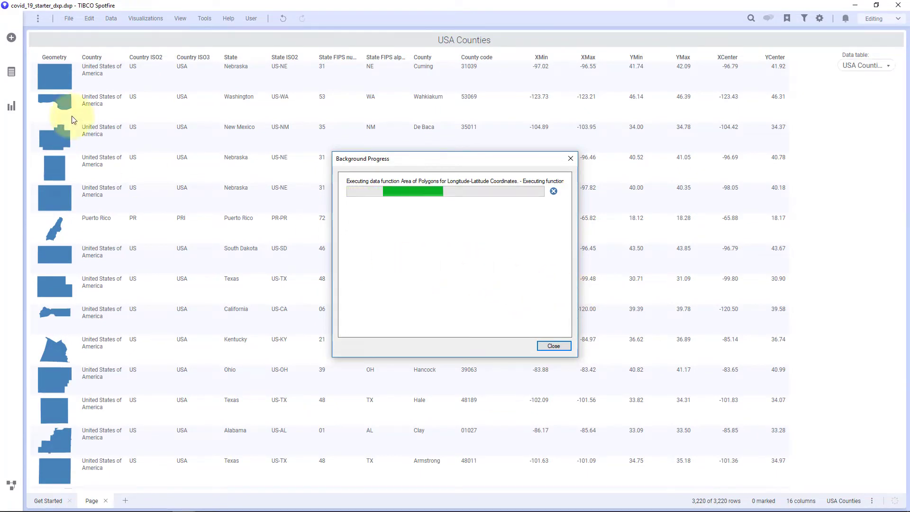
mouse_move(67, 139)
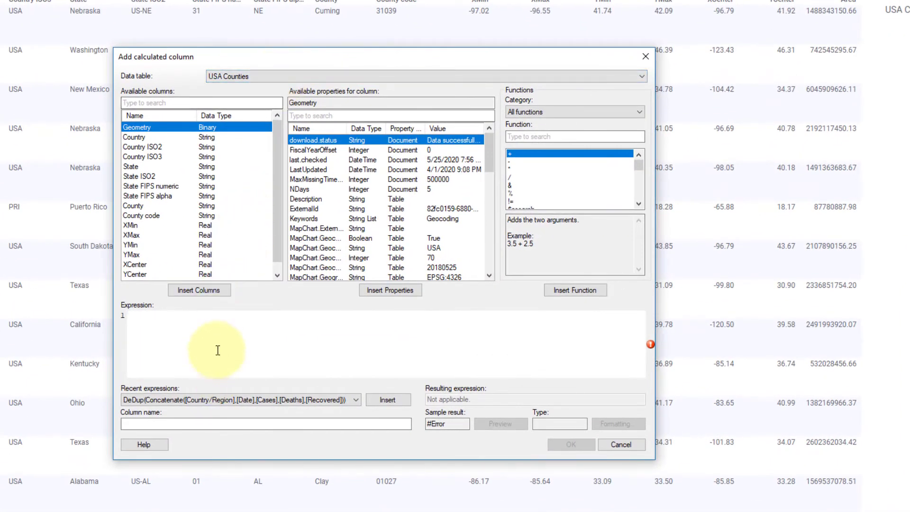
Create calculated column Area sqmi as [Area]/2589988 on USA Counties
left_click(199, 290)
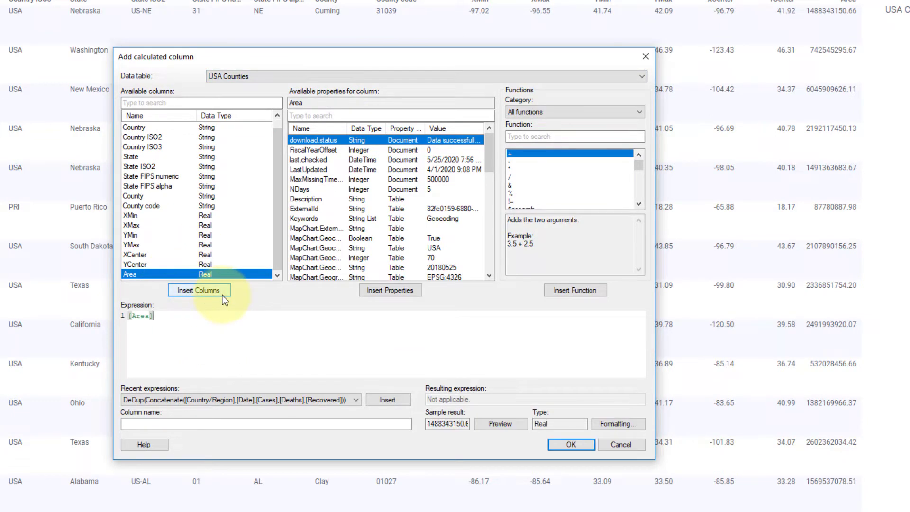
type("/2589988")
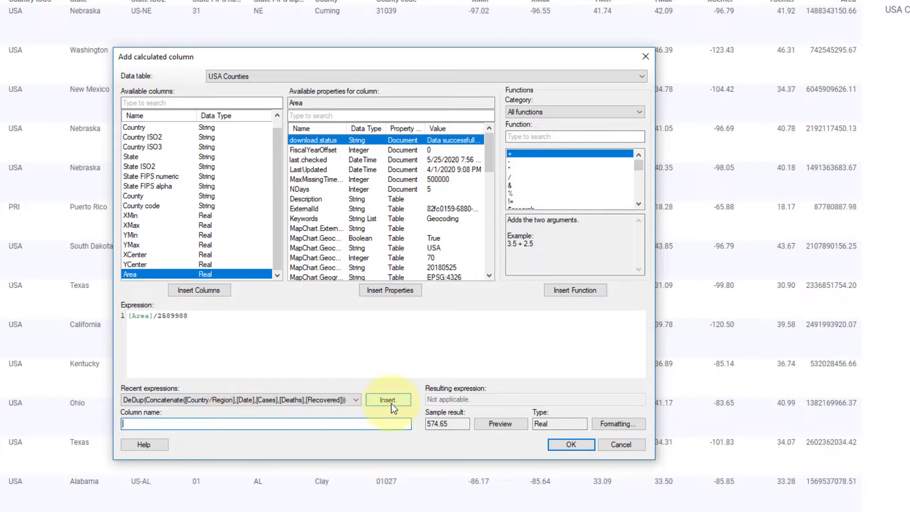
type("Area")
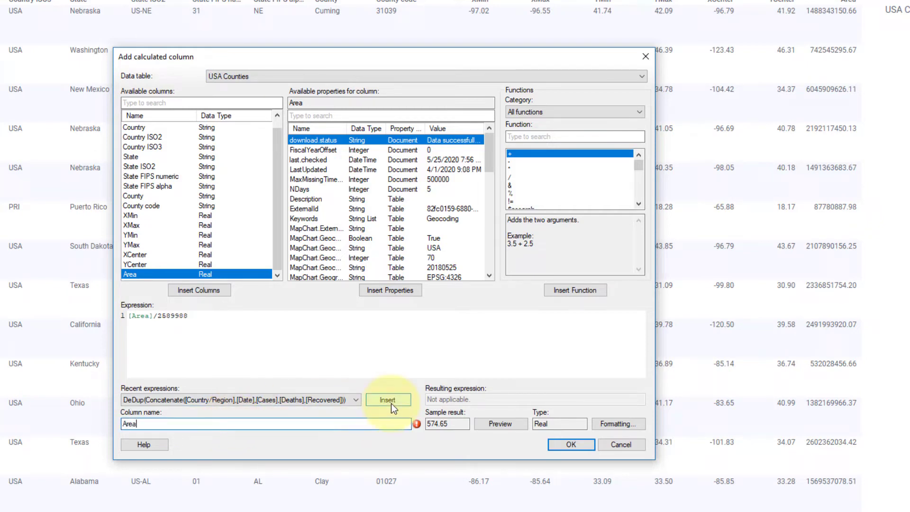
type("sqmi")
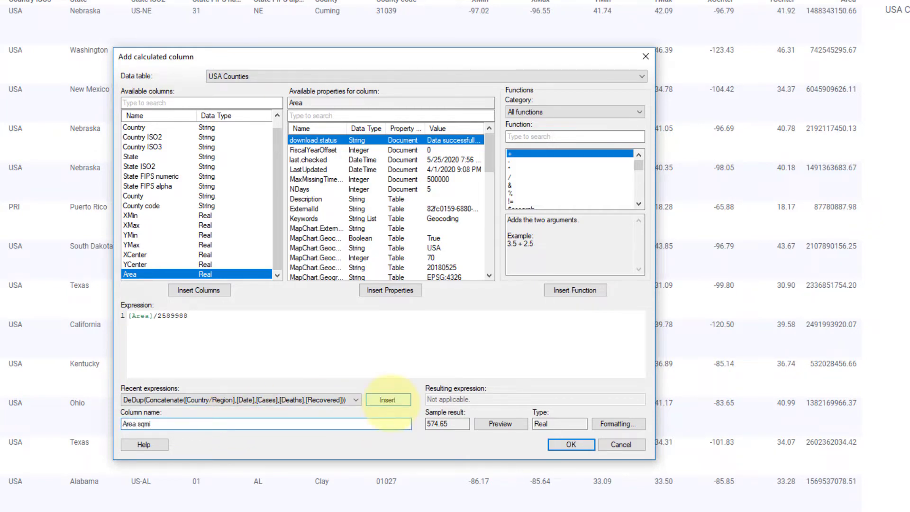
left_click(570, 443)
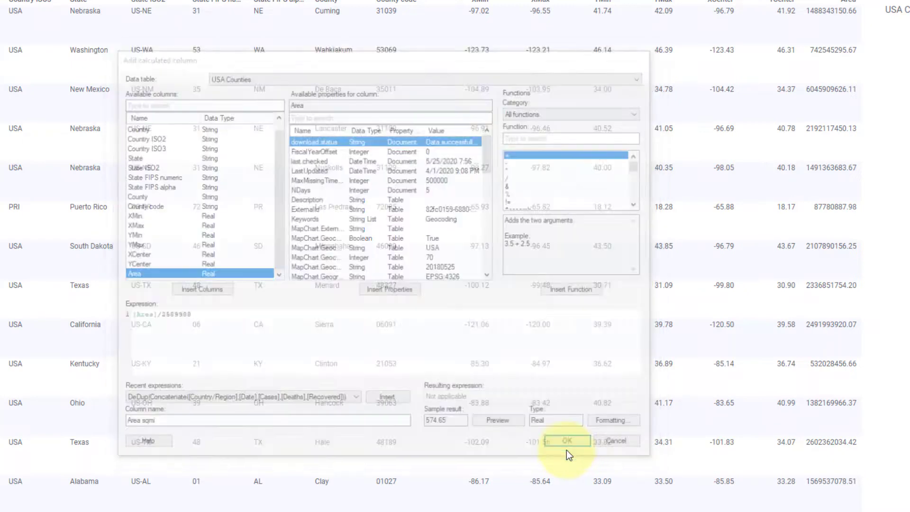
left_click(565, 441)
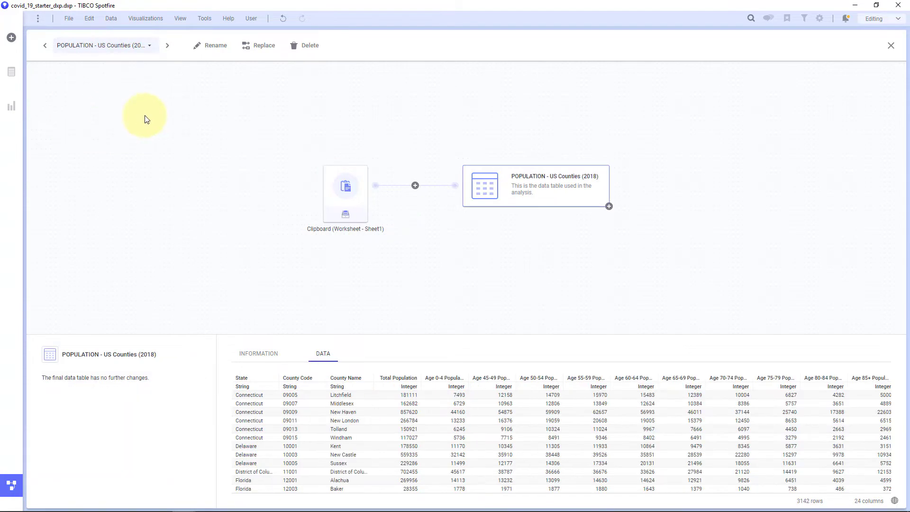
Start adding USA Counties as columns to POPULATION - US Counties (2018) and reach the column-matching settings
left_click(415, 185)
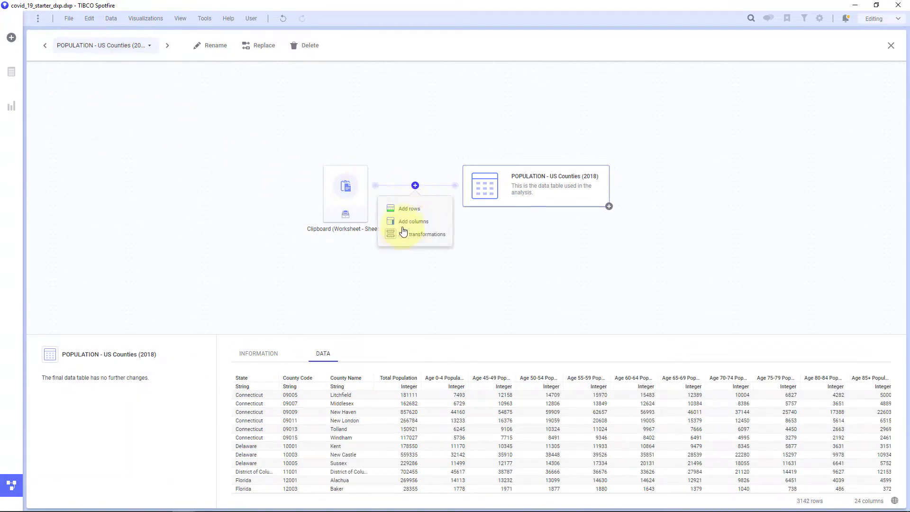
left_click(413, 221)
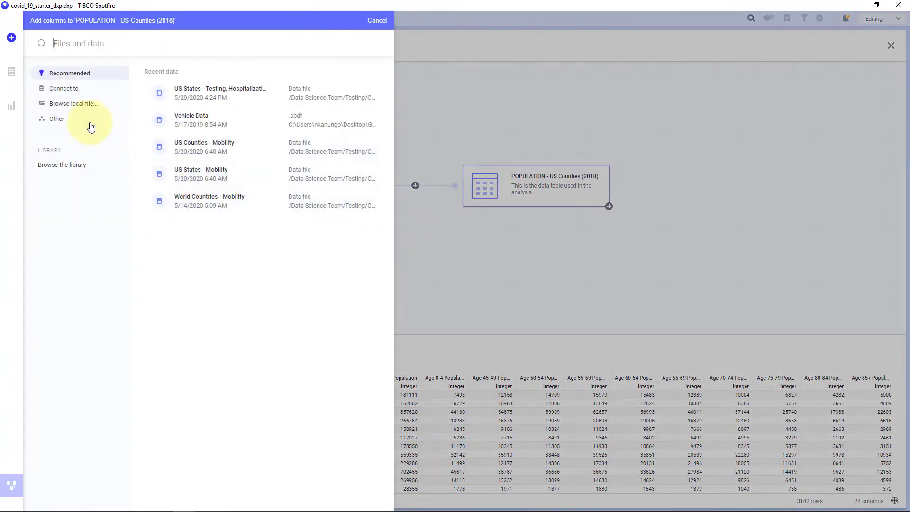
left_click(56, 119)
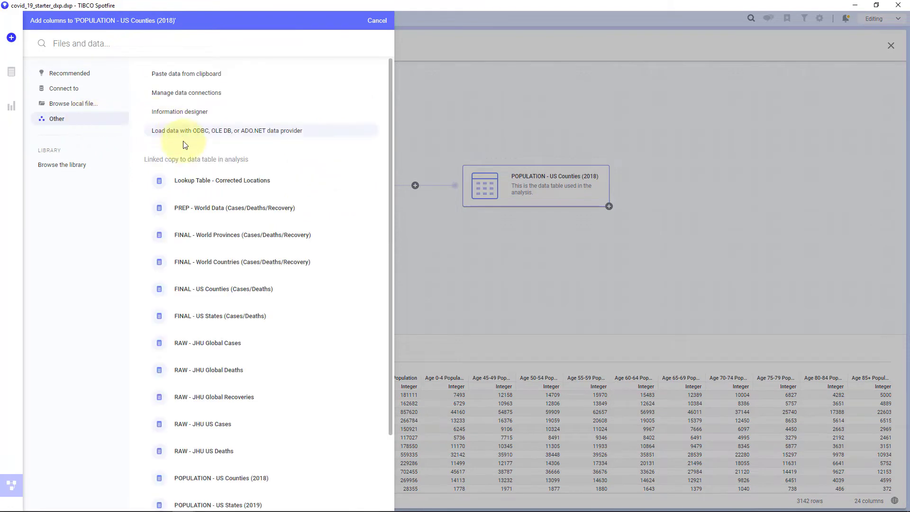
scroll("down", 3)
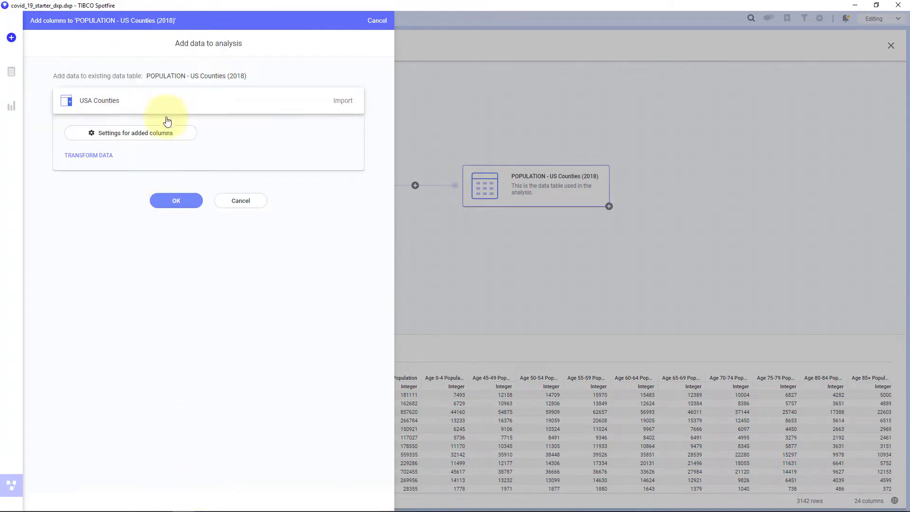
left_click(176, 200)
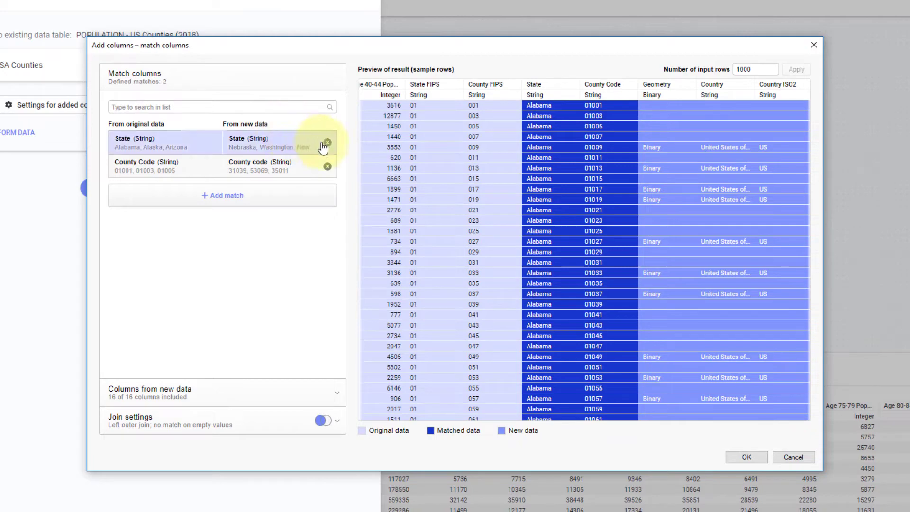
Match on County Code only, bring in just Area sqmi with a left single match join, and finish adding it
left_click(327, 143)
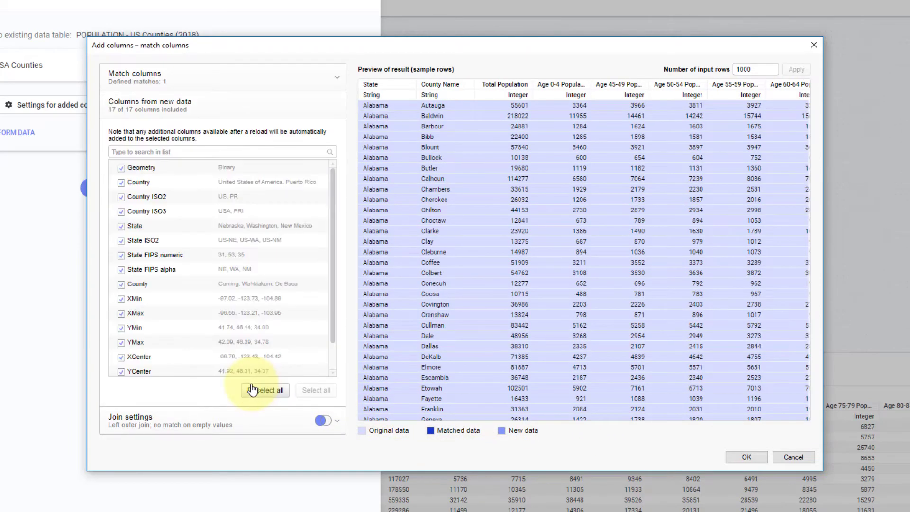
left_click(265, 389)
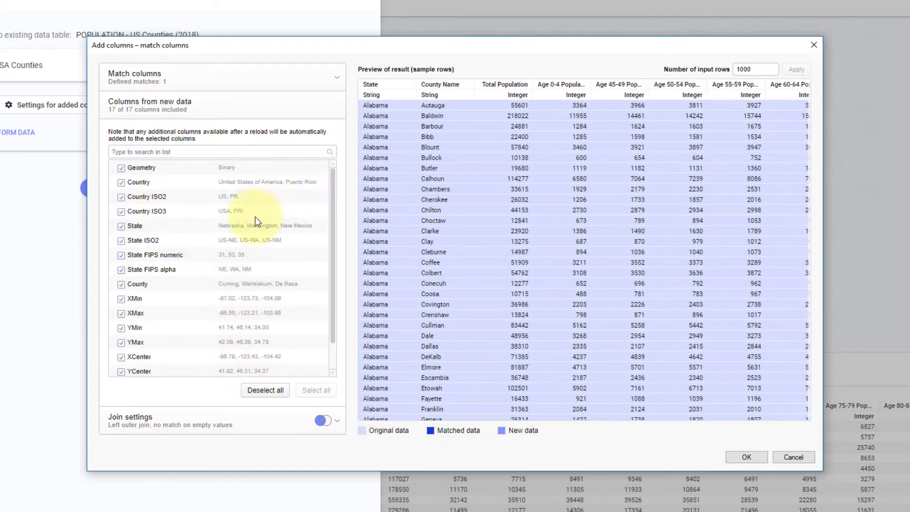
left_click(264, 389)
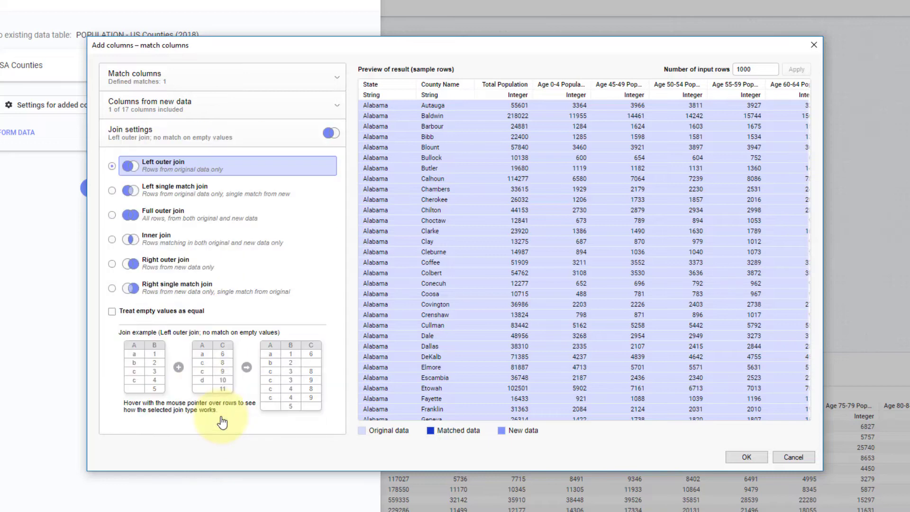
mouse_move(189, 191)
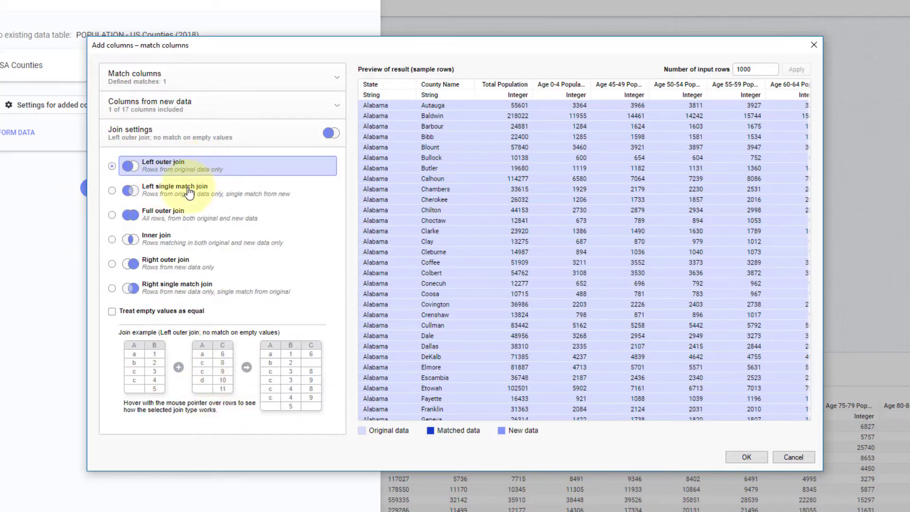
left_click(112, 191)
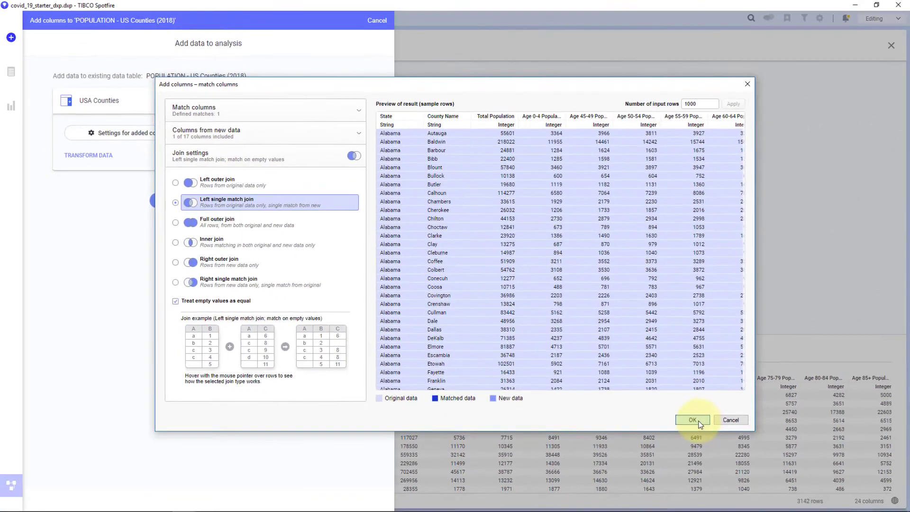
left_click(692, 420)
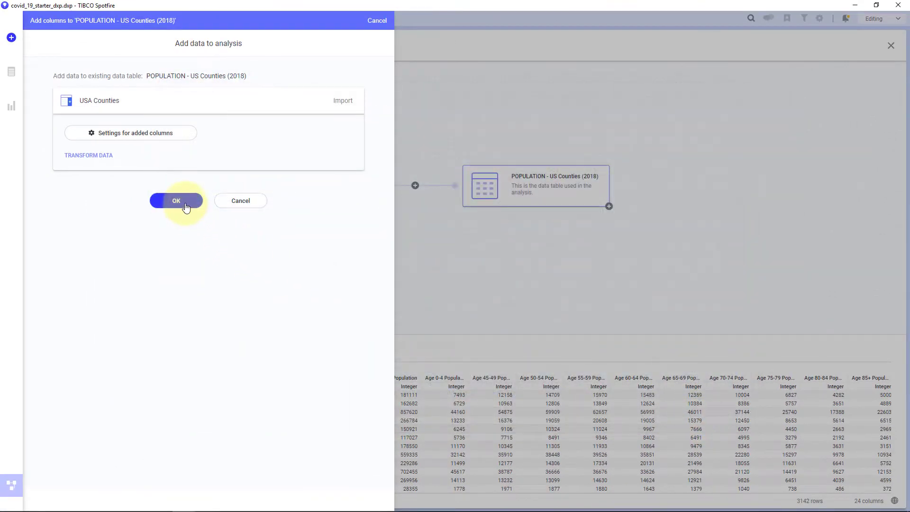
left_click(176, 200)
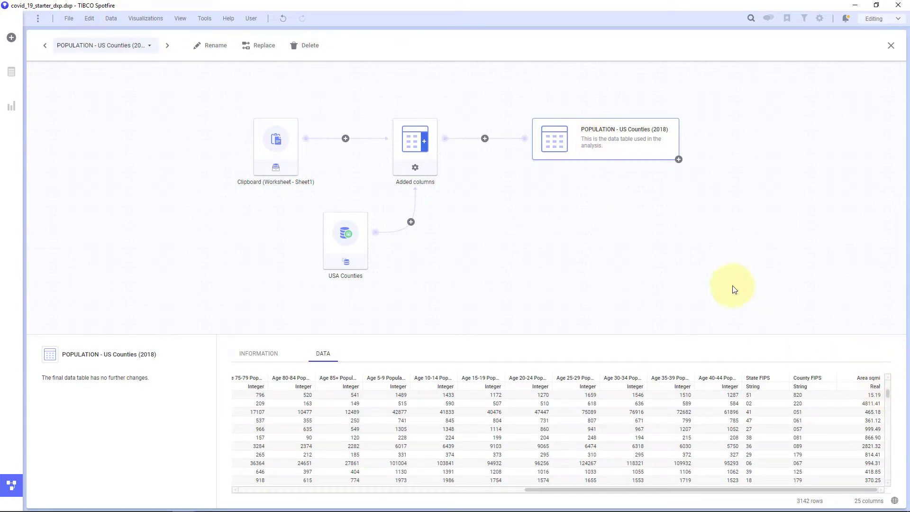
Add calculated column Population Density (sqmi) as [Total Population]/[Area sqmi] to the population table
left_click(677, 159)
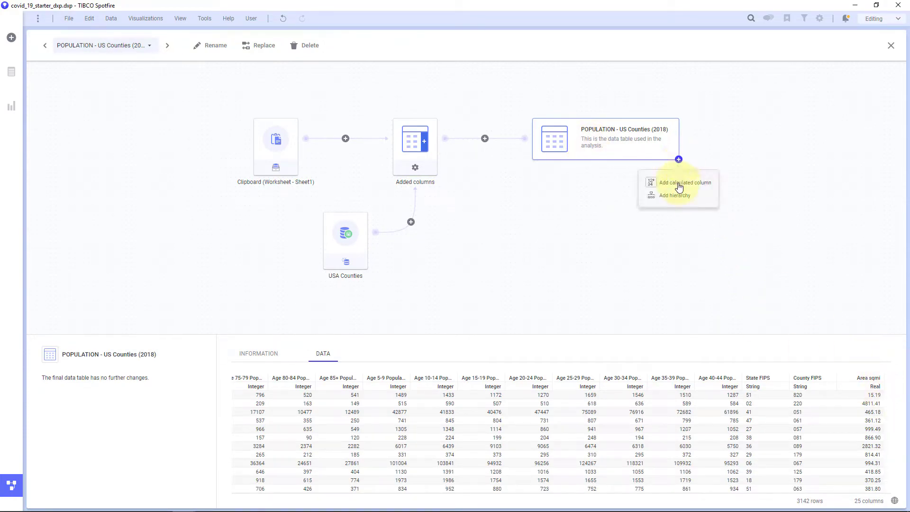
left_click(687, 182)
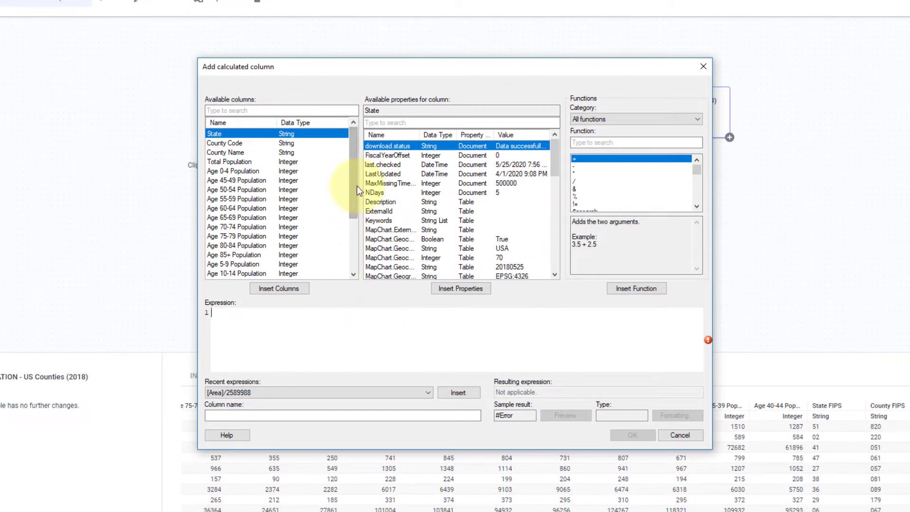
left_click(279, 289)
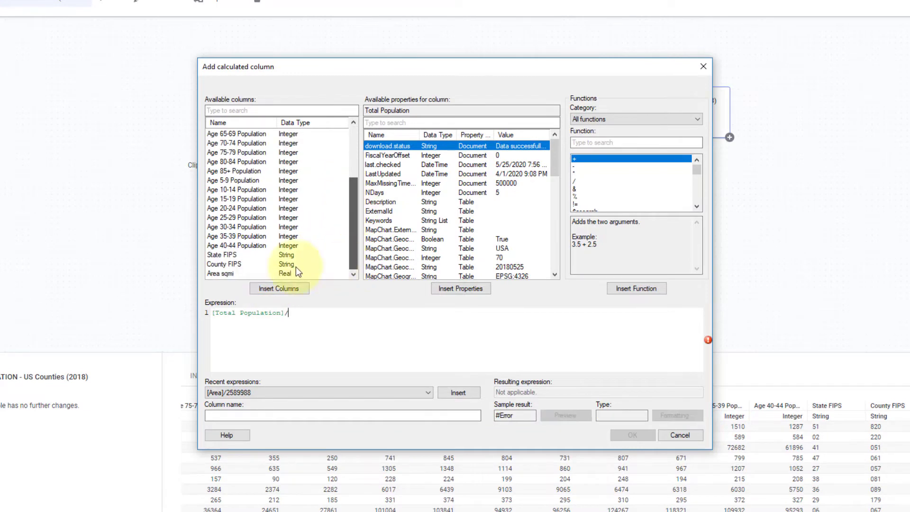
double_click(221, 273)
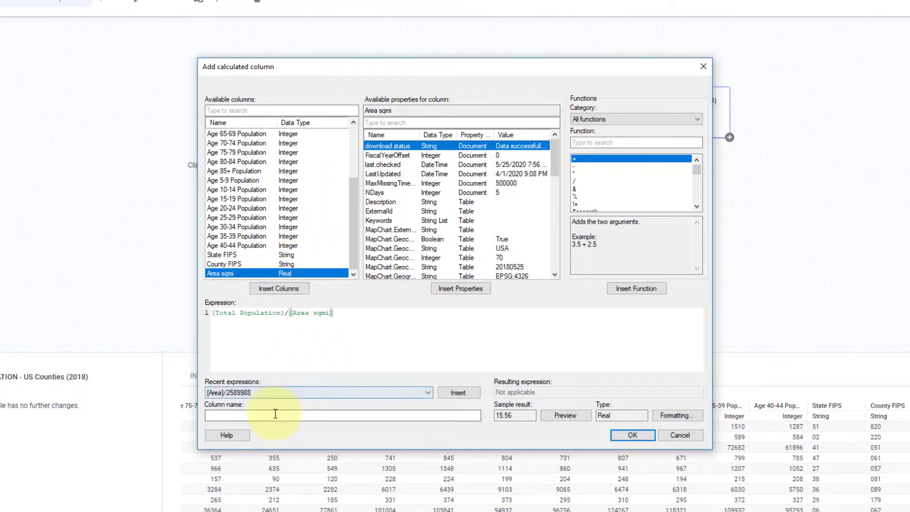
type("Po")
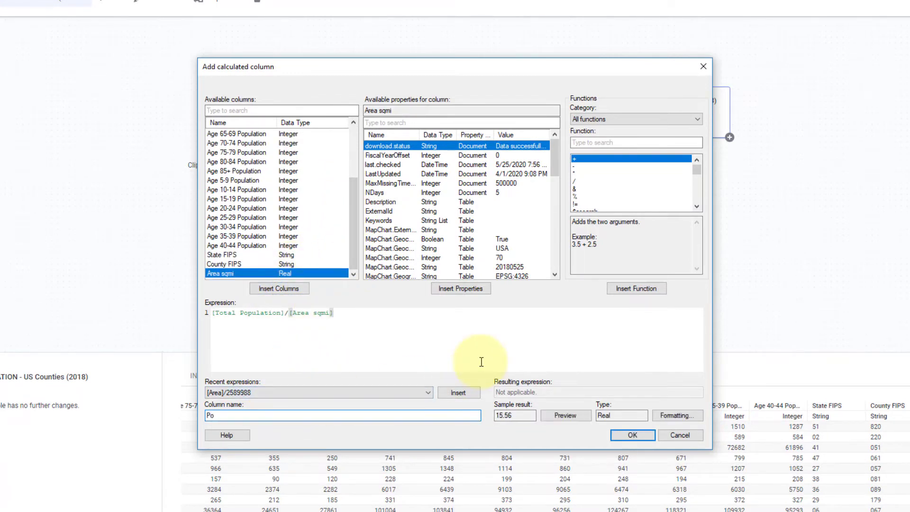
type("Population Des")
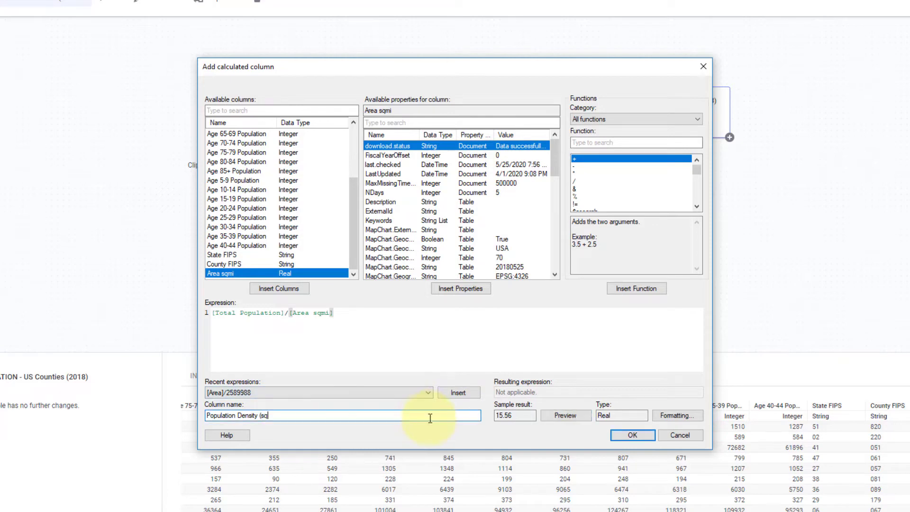
left_click(632, 435)
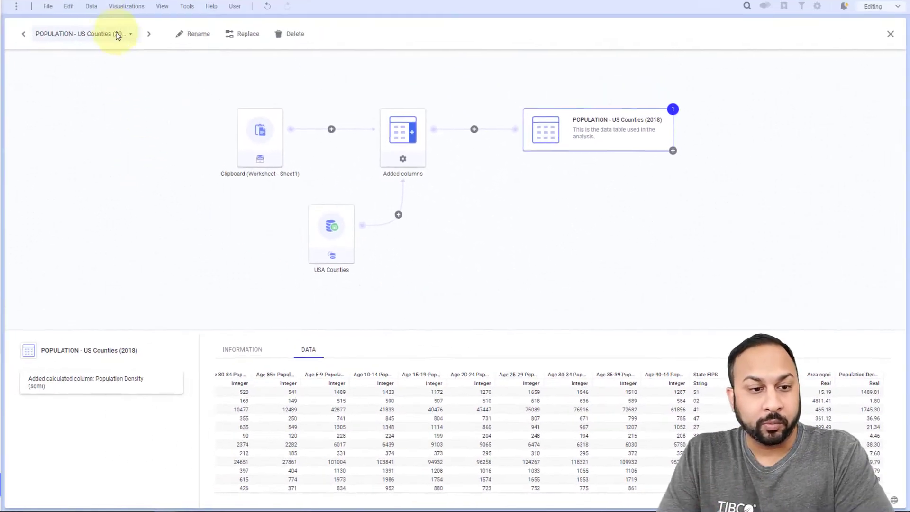
Switch to FINAL - US Counties (Cases/Deaths) and stage POPULATION - US Counties (2018) as columns to add
left_click(130, 33)
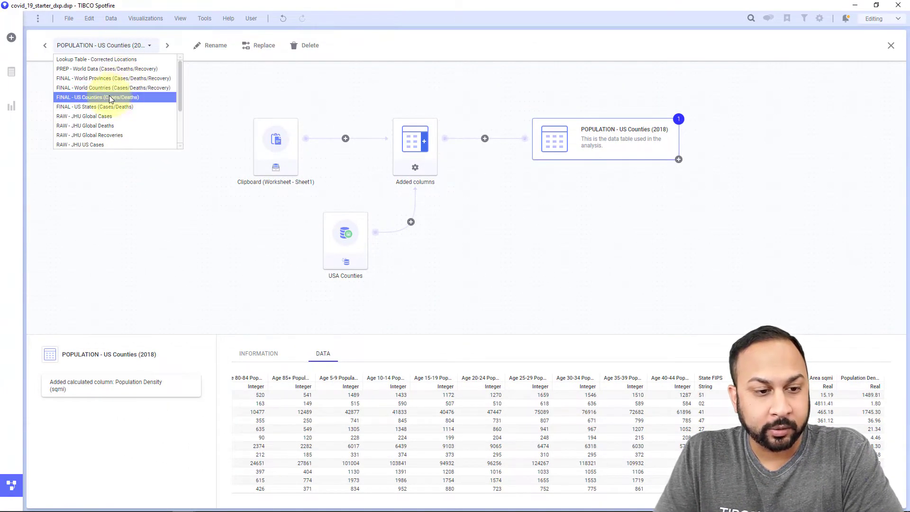
left_click(97, 96)
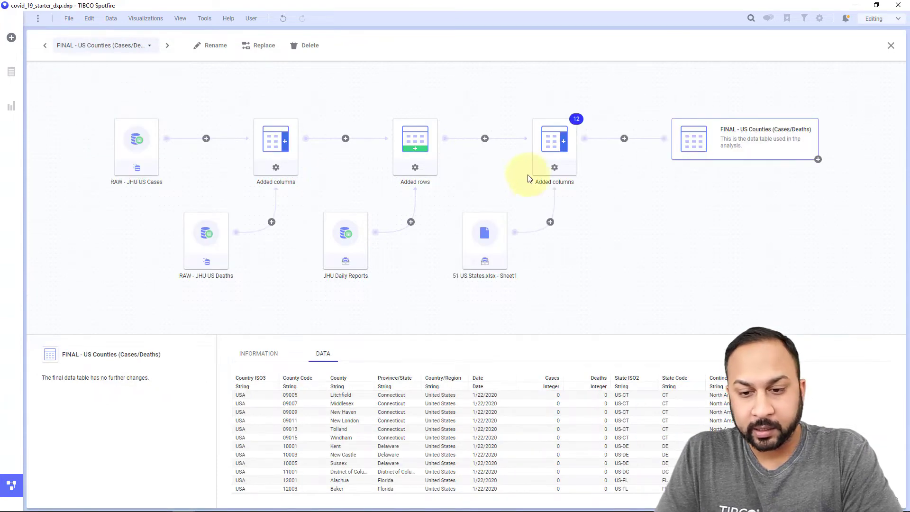
mouse_move(624, 145)
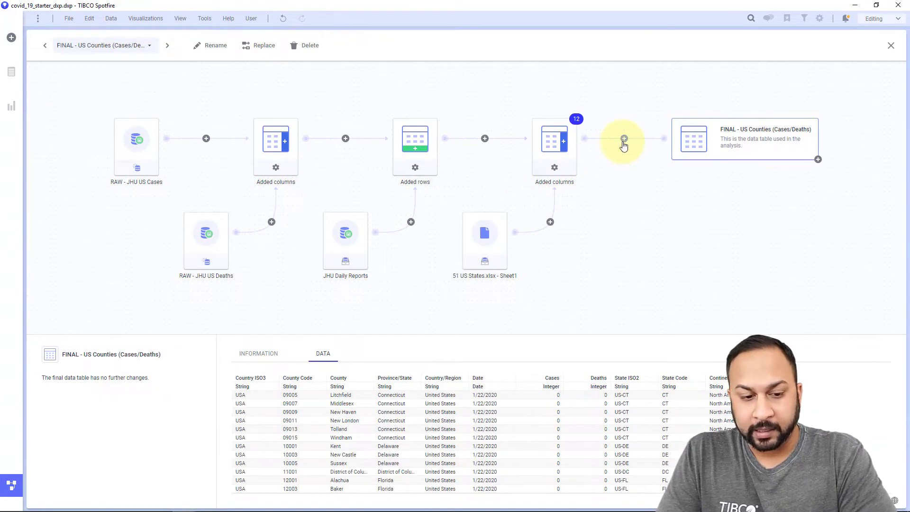
left_click(623, 139)
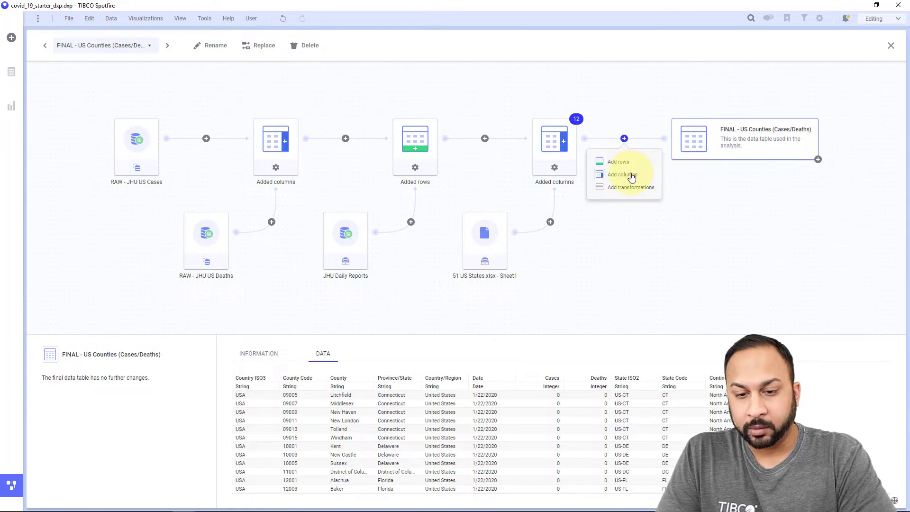
left_click(620, 175)
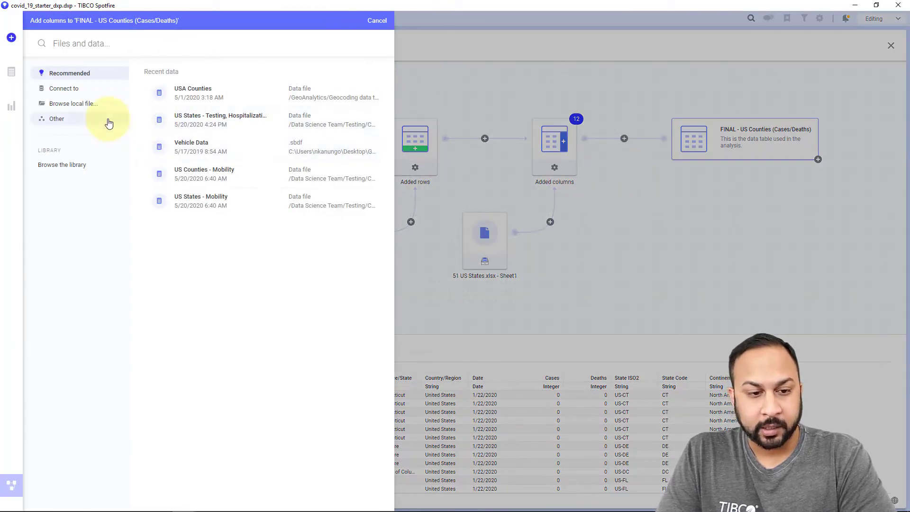
left_click(56, 118)
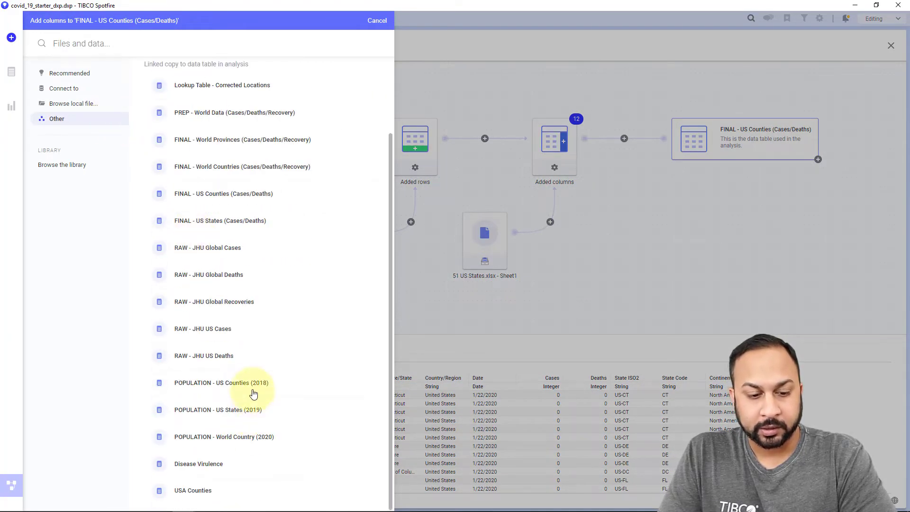
left_click(221, 382)
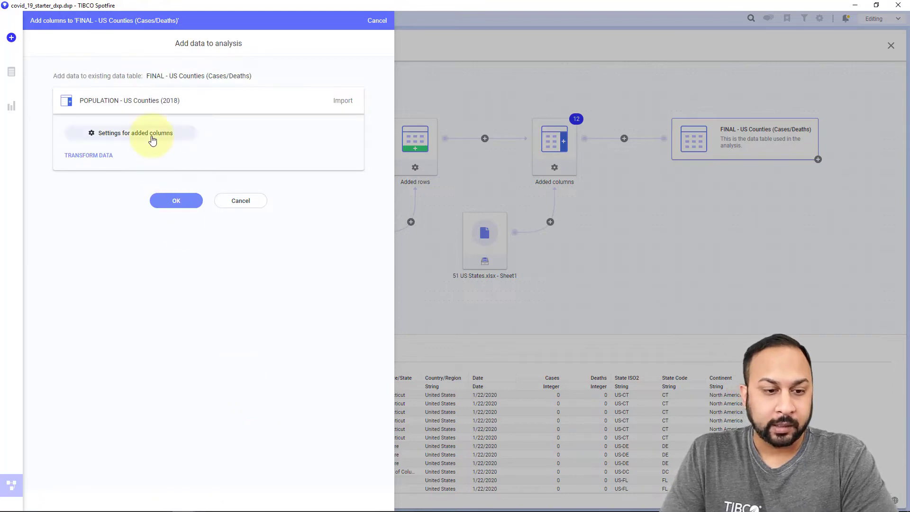
Select Total Population, Area sqmi and Population Density (sqmi) as the columns to add
left_click(135, 132)
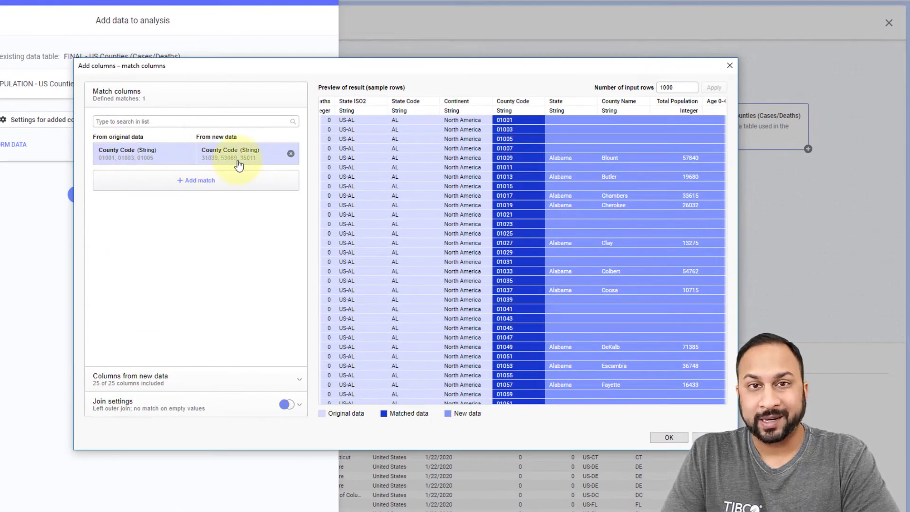
mouse_move(192, 384)
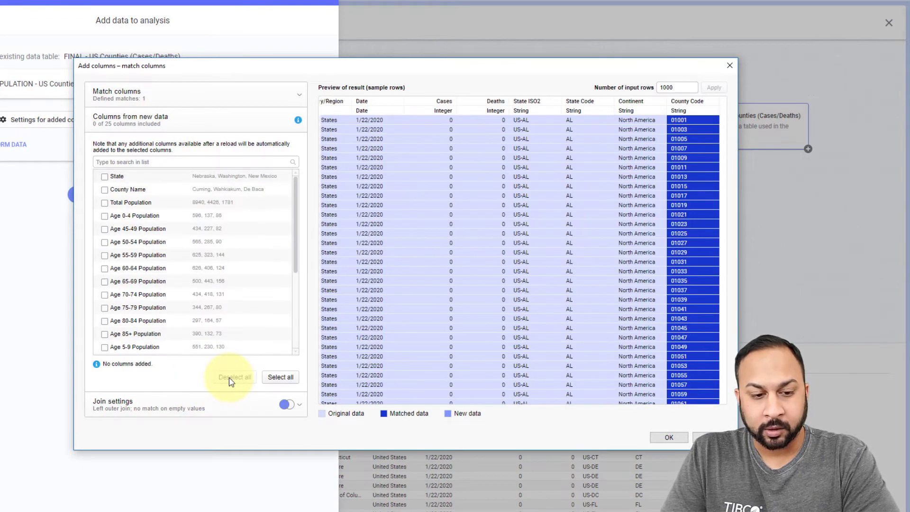
left_click(104, 202)
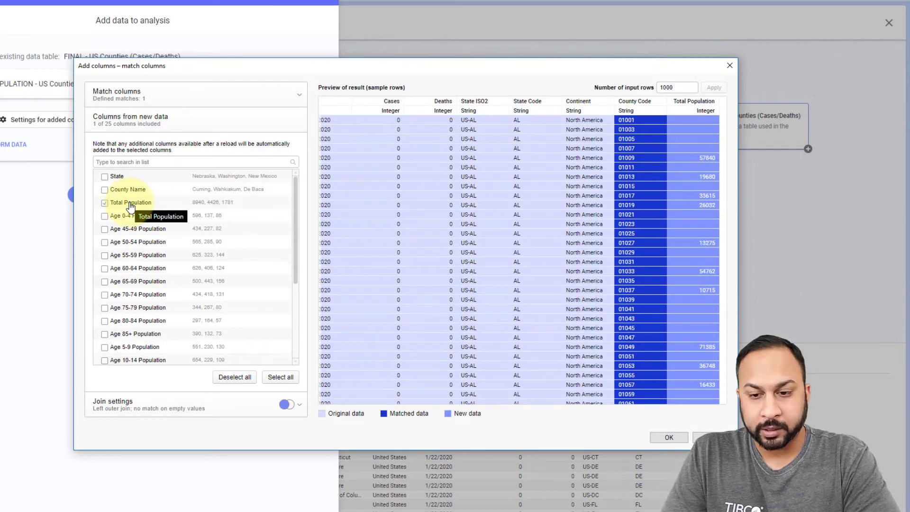
scroll("down", 3)
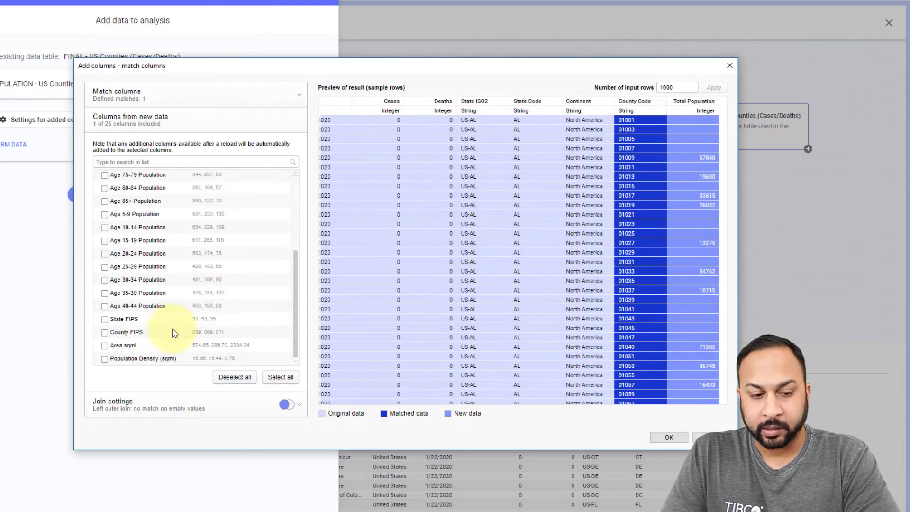
left_click(104, 358)
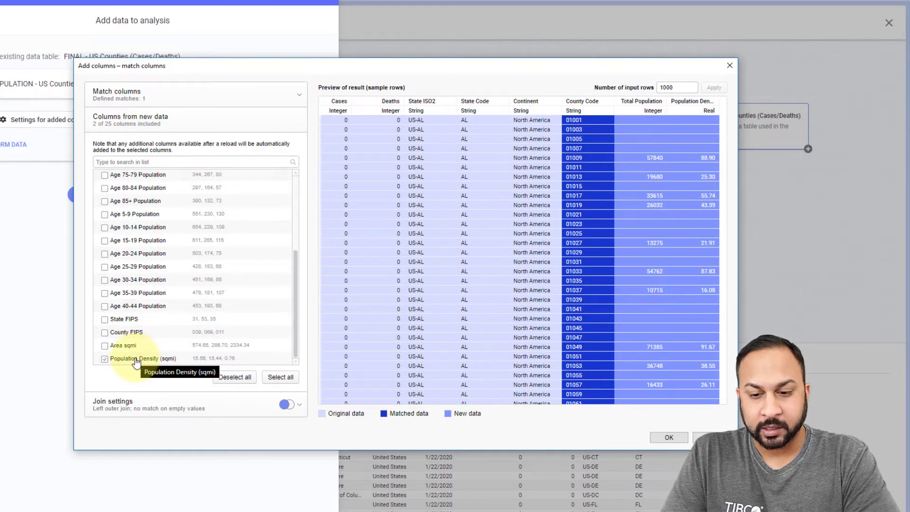
left_click(104, 345)
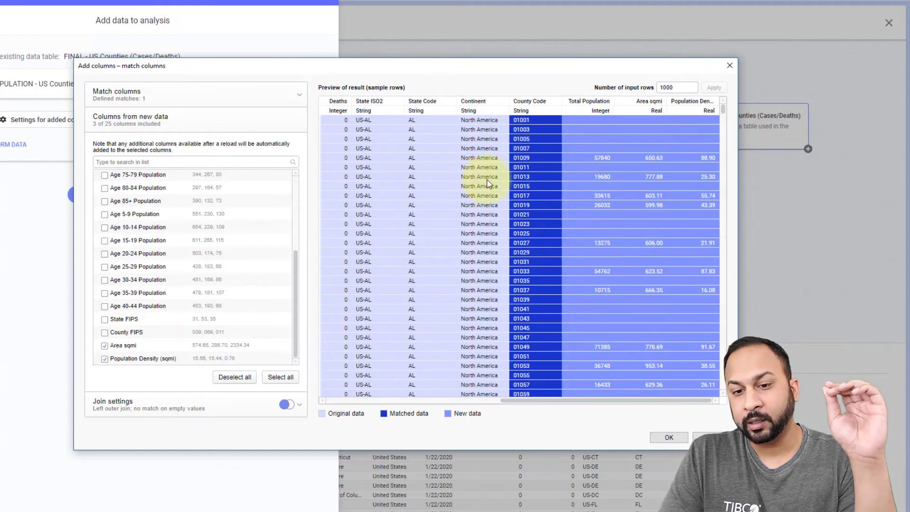
mouse_move(606, 167)
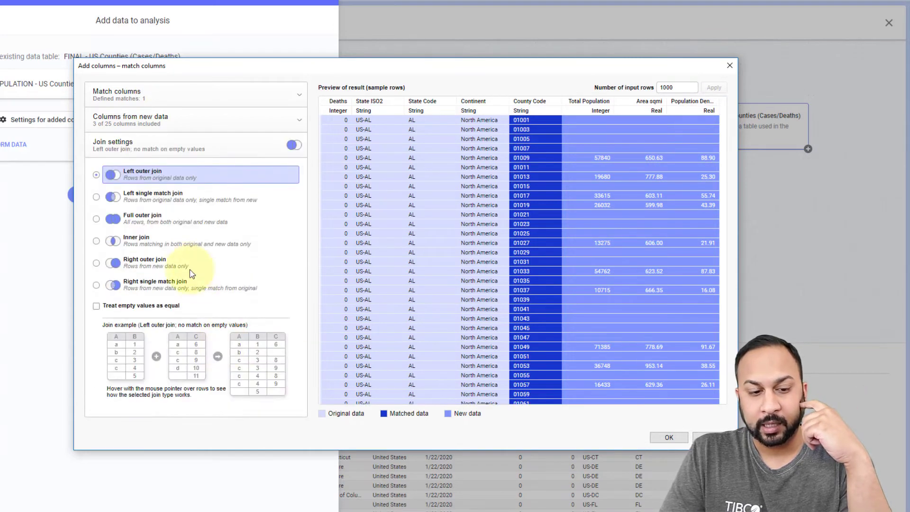
Apply a Left single match join on County Code, treating empty values as equal, and confirm
left_click(97, 197)
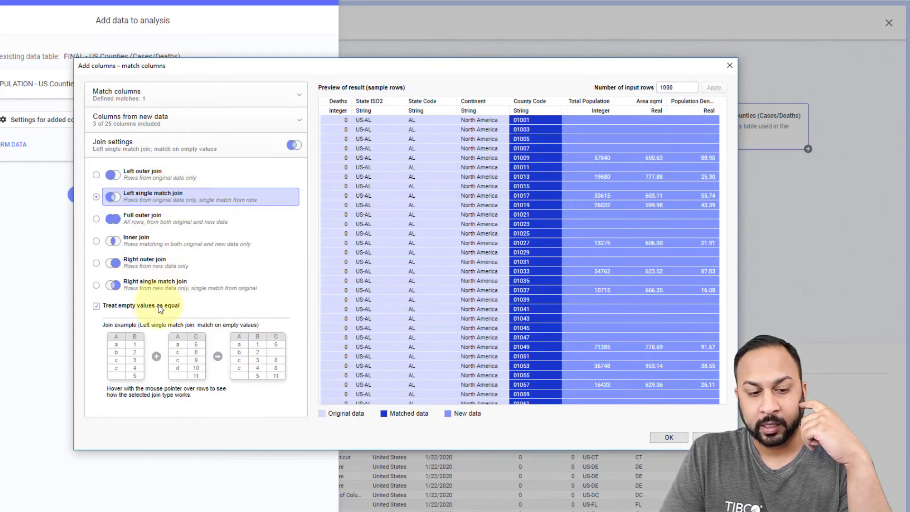
left_click(668, 437)
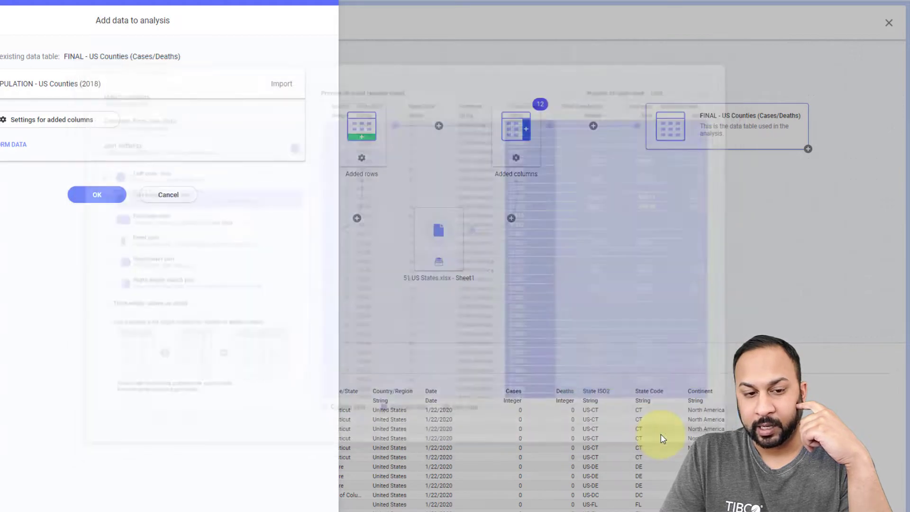
left_click(96, 194)
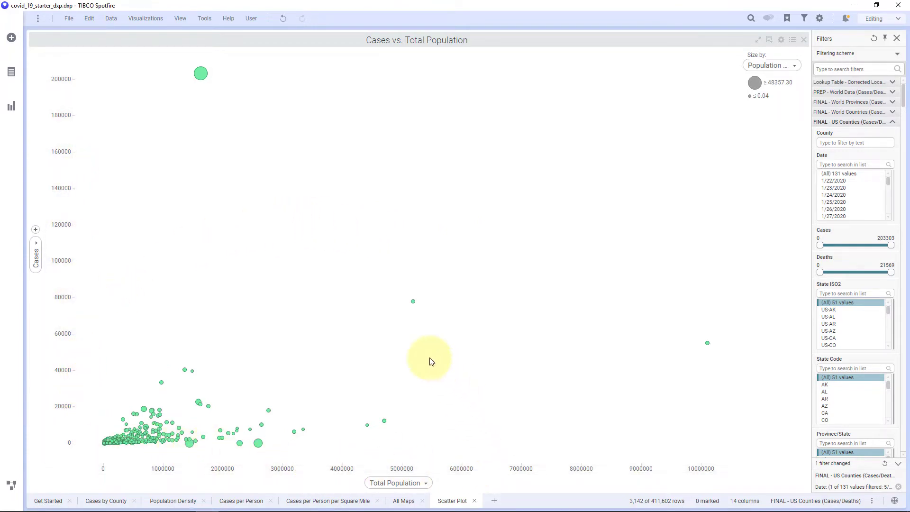
Size the Cases vs. Total Population markers by Population Density
left_click(770, 66)
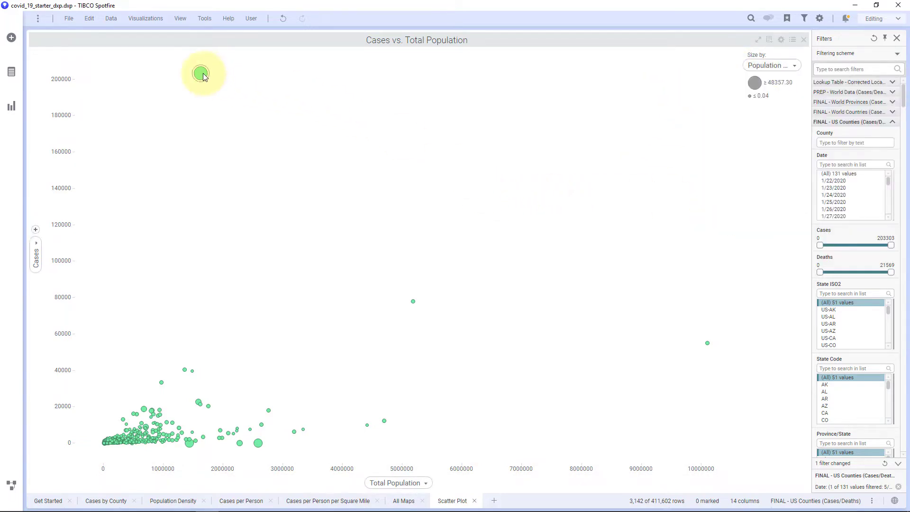
mouse_move(201, 74)
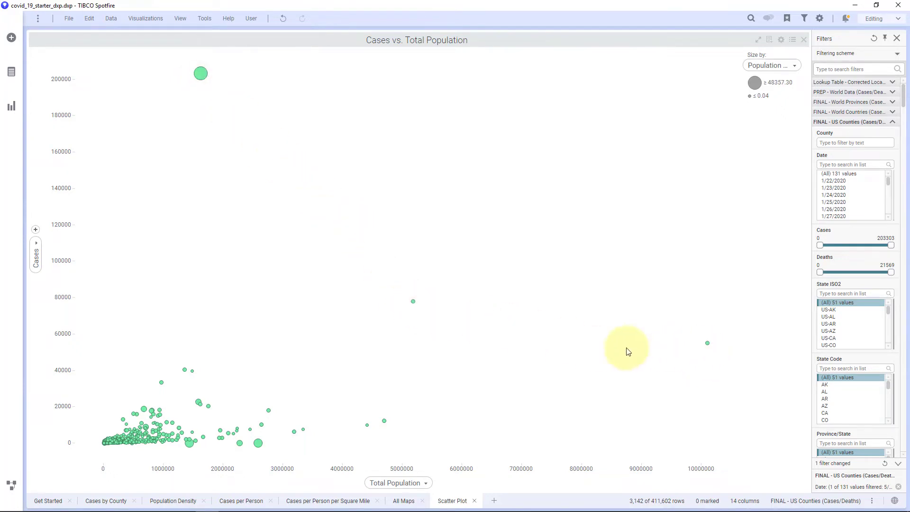
mouse_move(413, 303)
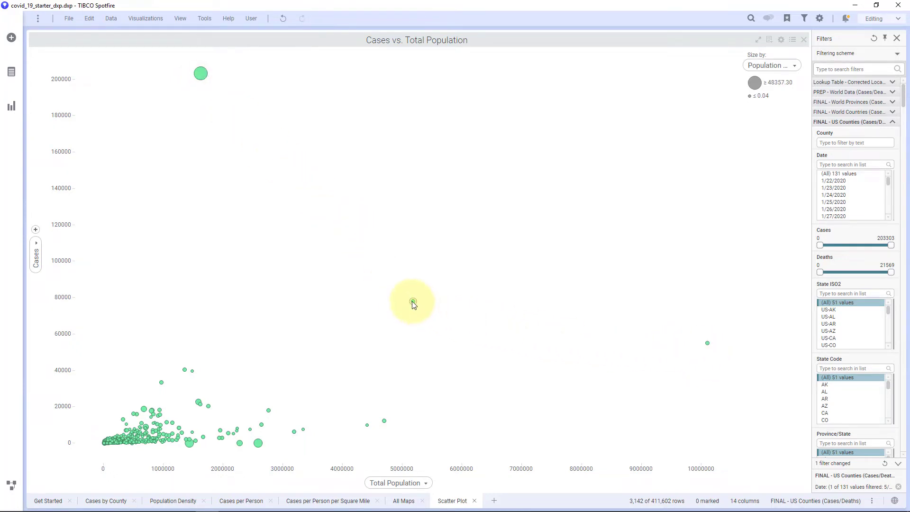
mouse_move(412, 302)
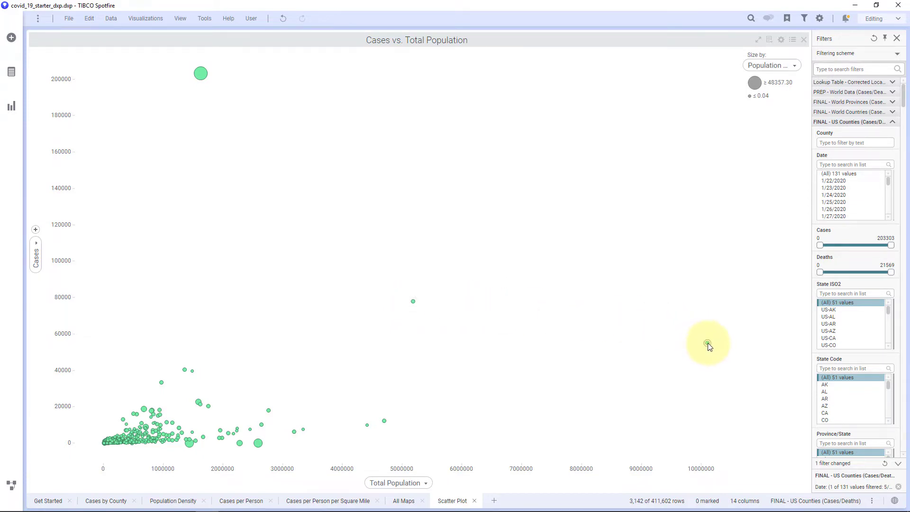
mouse_move(707, 344)
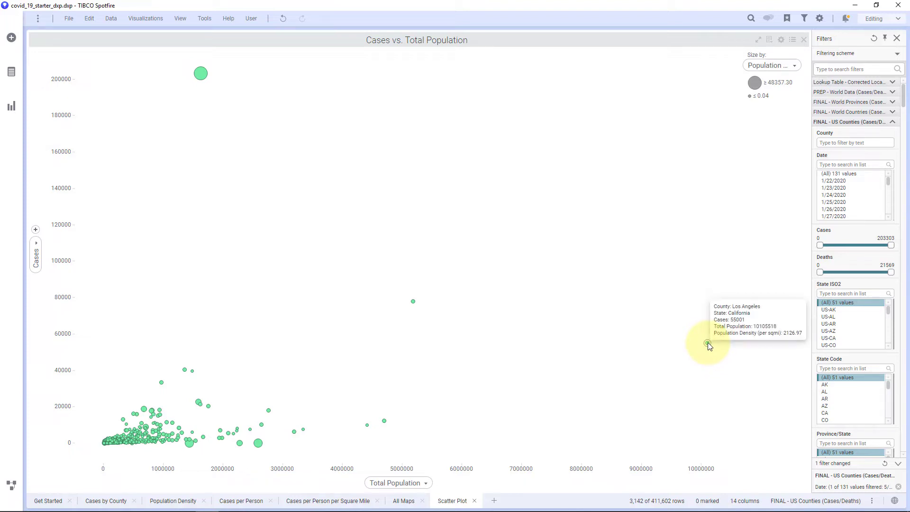
mouse_move(395, 314)
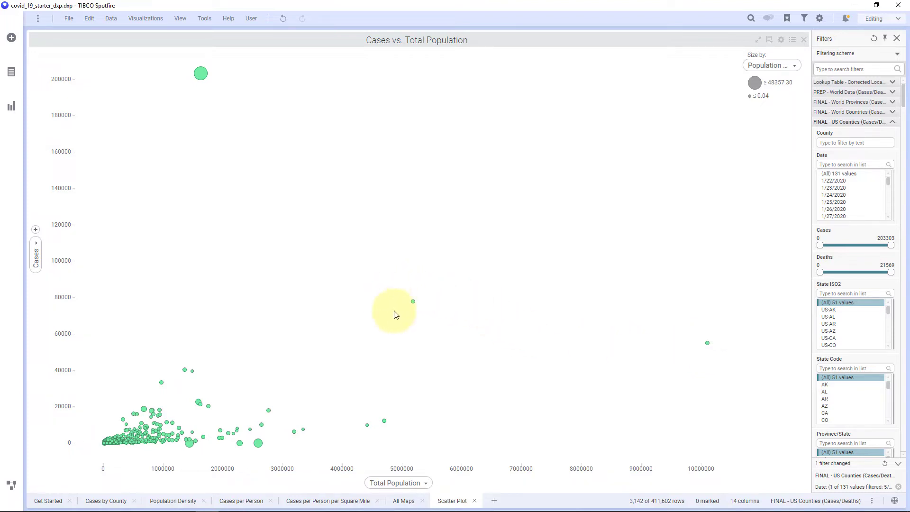
mouse_move(713, 339)
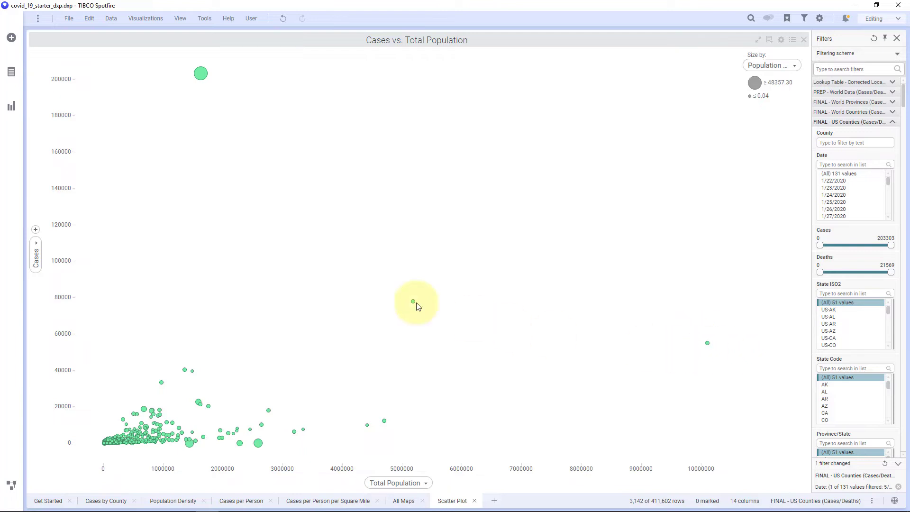
mouse_move(688, 336)
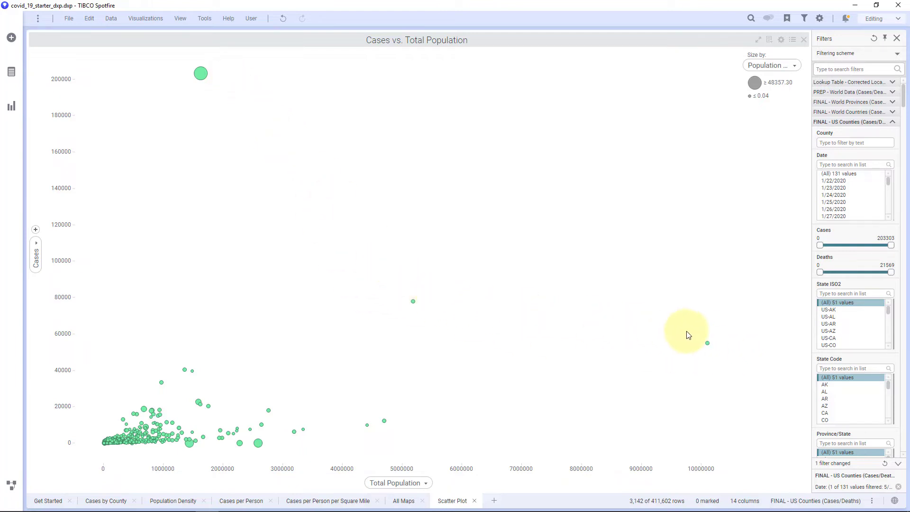
mouse_move(430, 301)
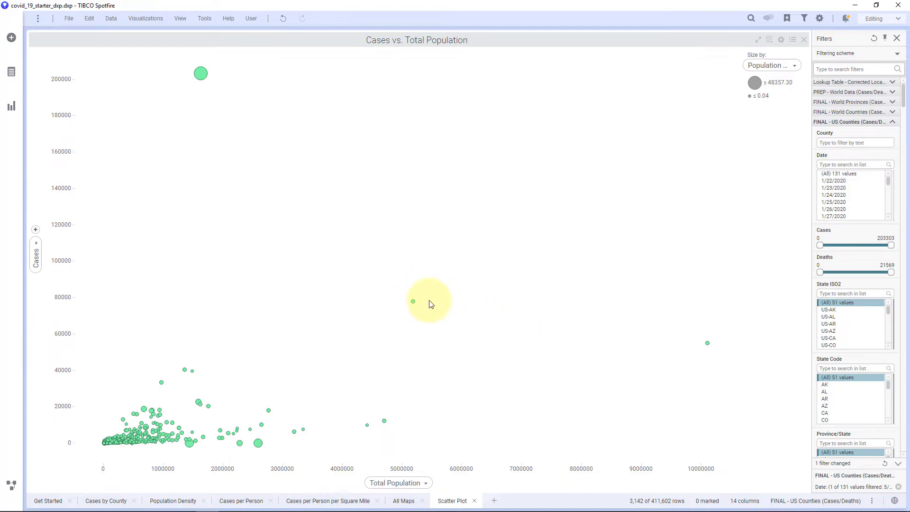
mouse_move(324, 314)
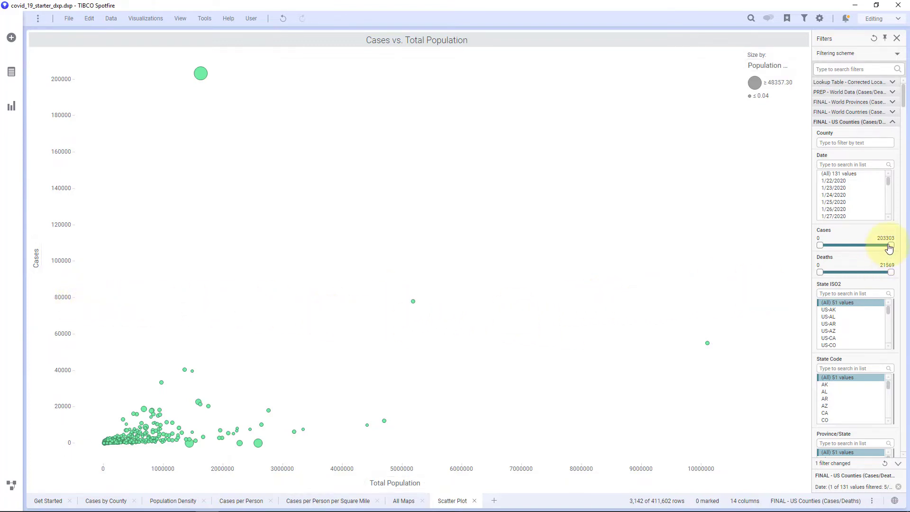
Lower the Cases range filter maximum to 31181, then move to the All Maps page
left_click_drag(891, 245, 839, 245)
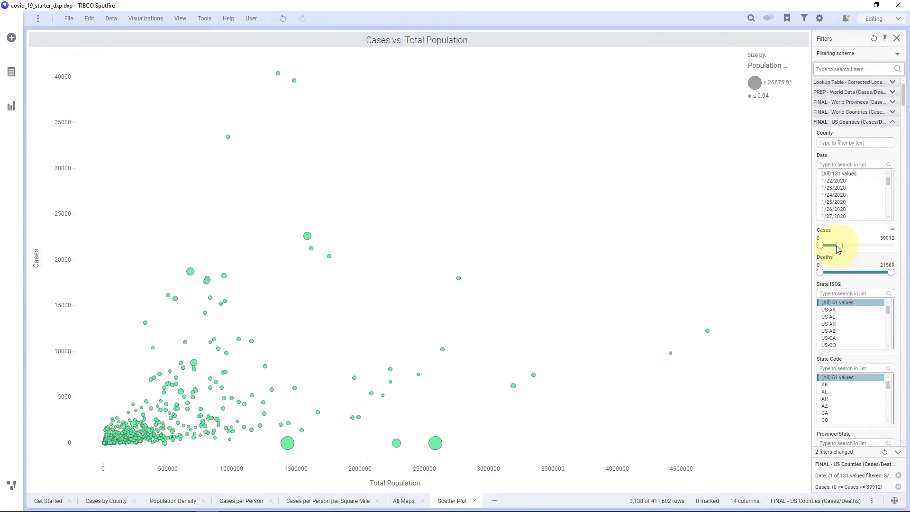
left_click_drag(839, 245, 835, 245)
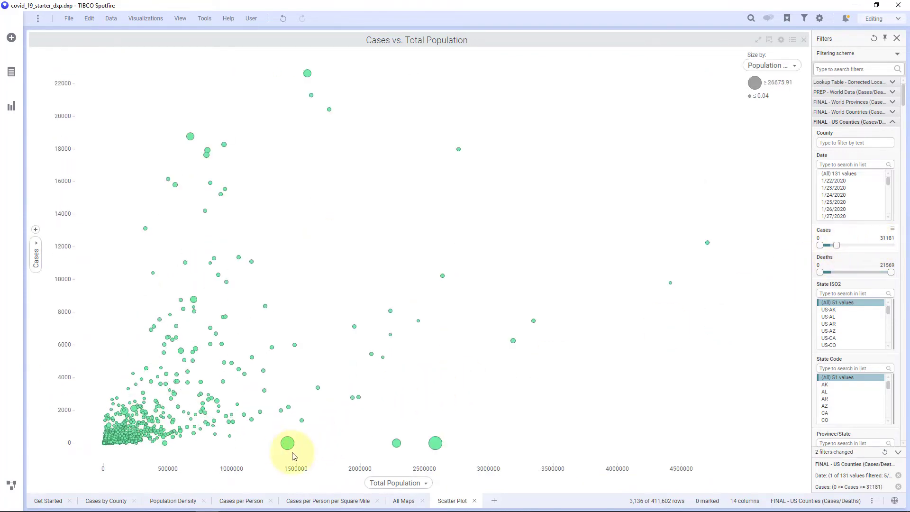
mouse_move(287, 444)
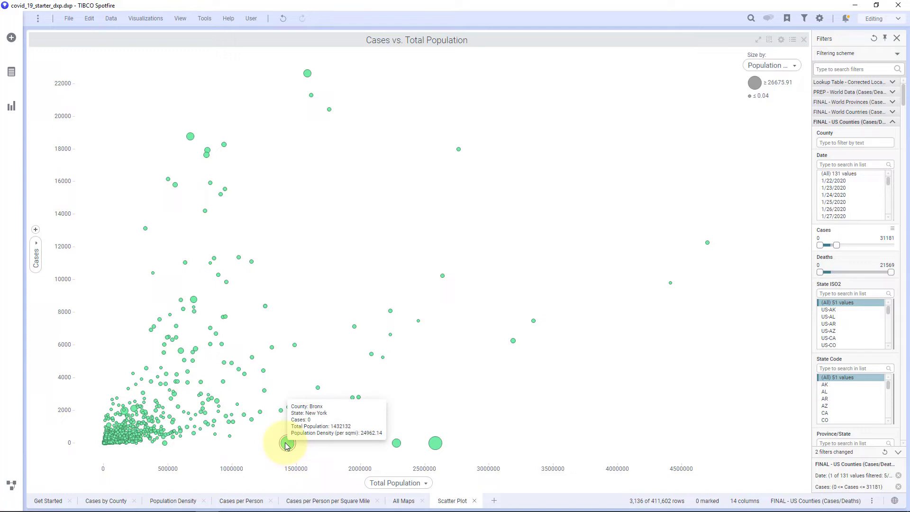
mouse_move(339, 446)
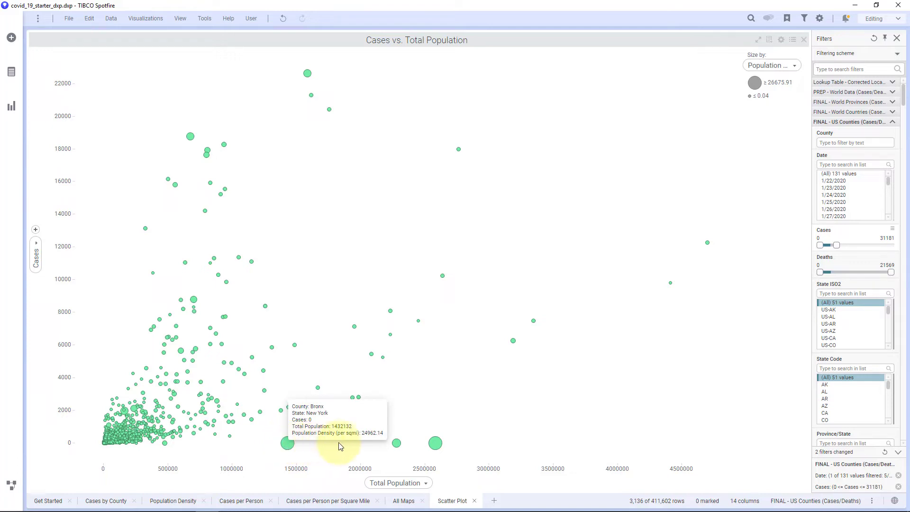
mouse_move(396, 444)
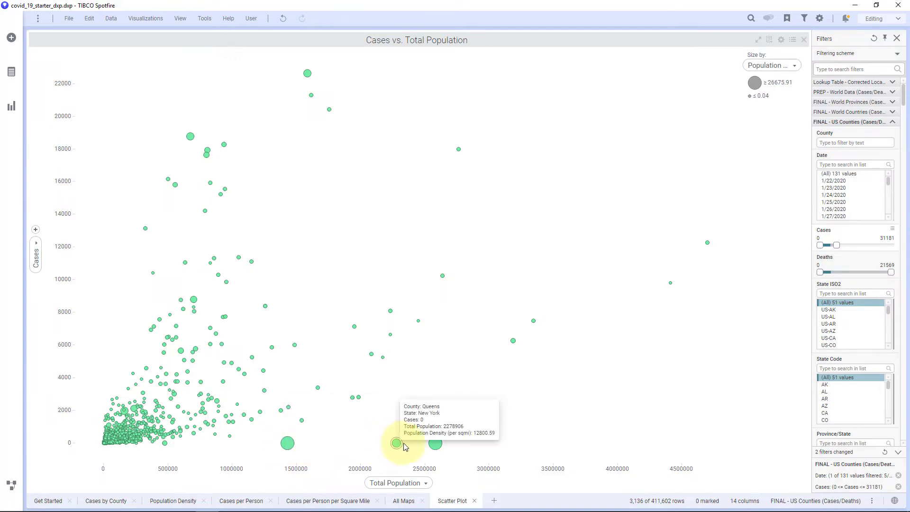
mouse_move(436, 443)
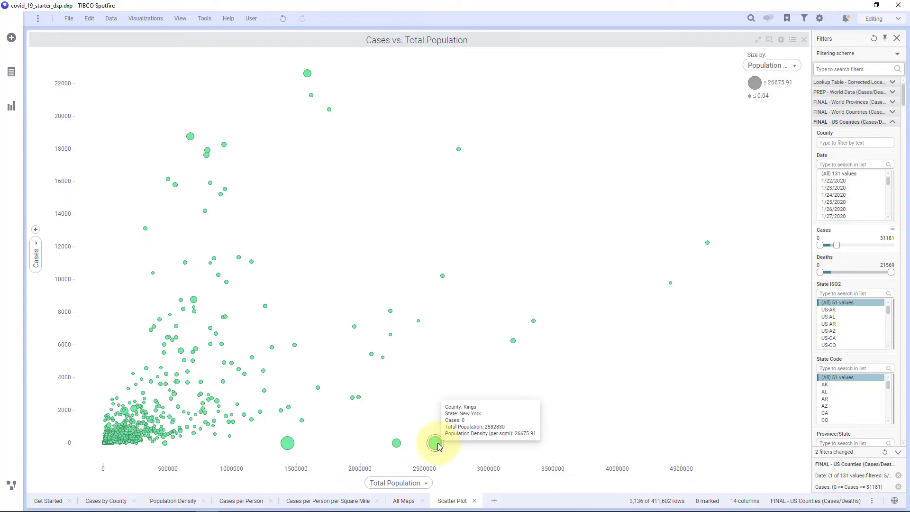
mouse_move(284, 443)
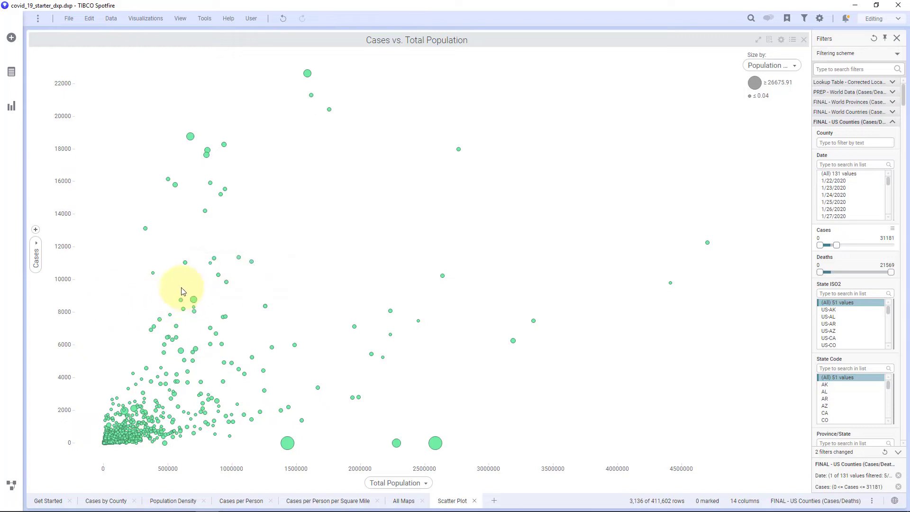
mouse_move(181, 301)
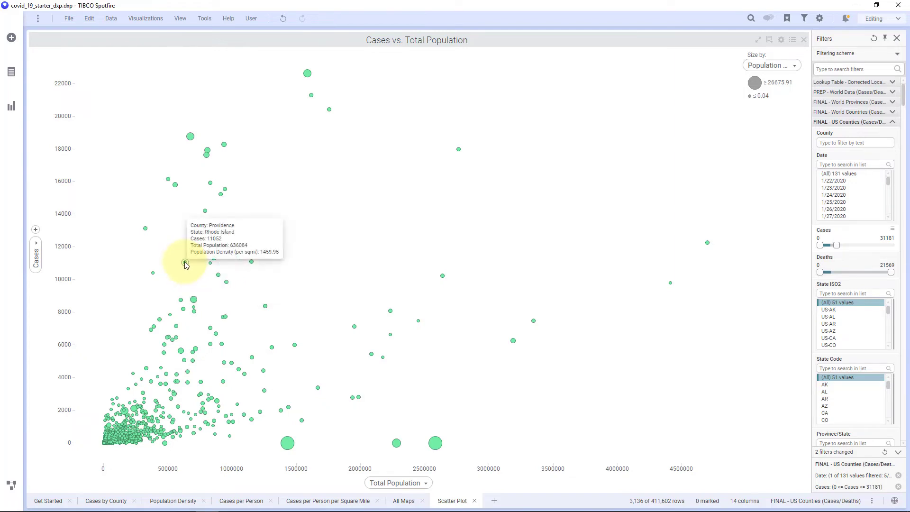
mouse_move(210, 265)
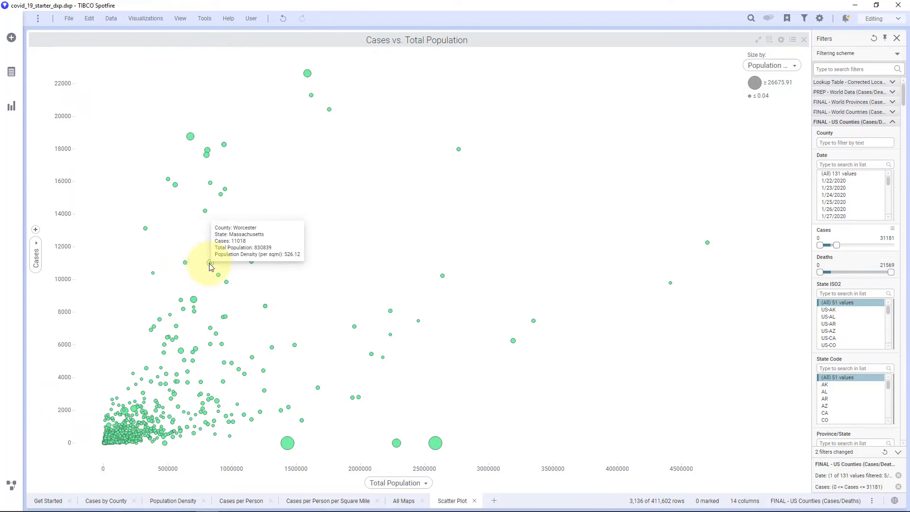
mouse_move(216, 274)
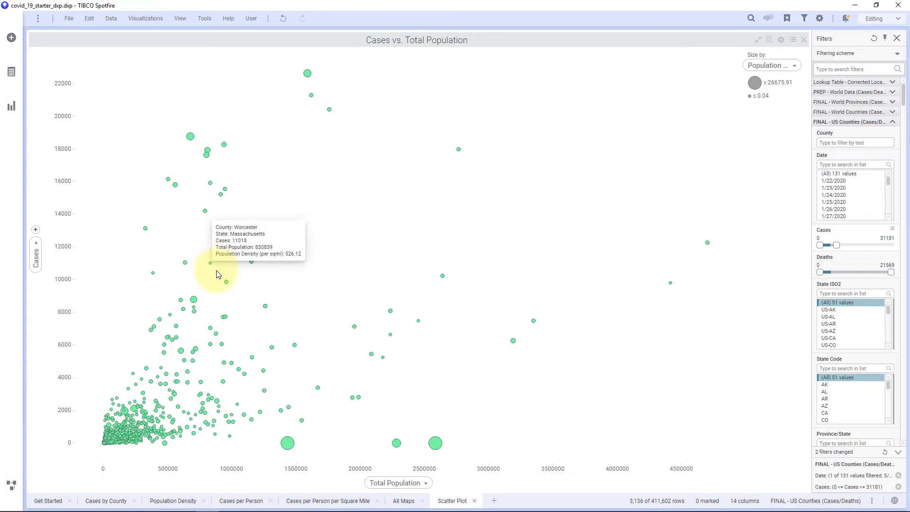
mouse_move(213, 264)
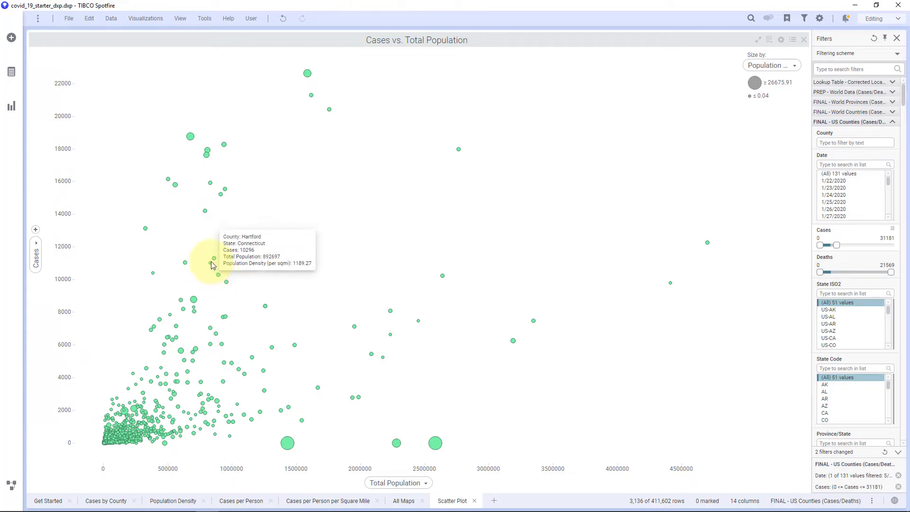
left_click(403, 501)
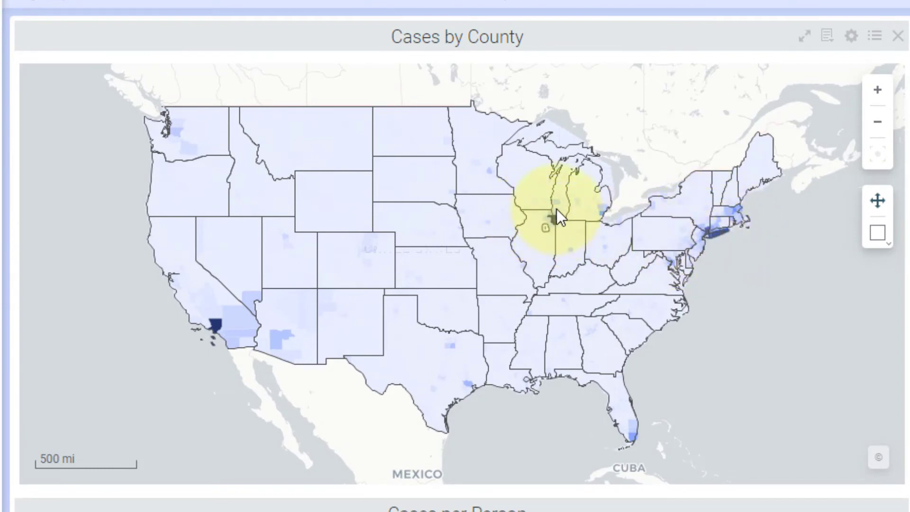
mouse_move(235, 330)
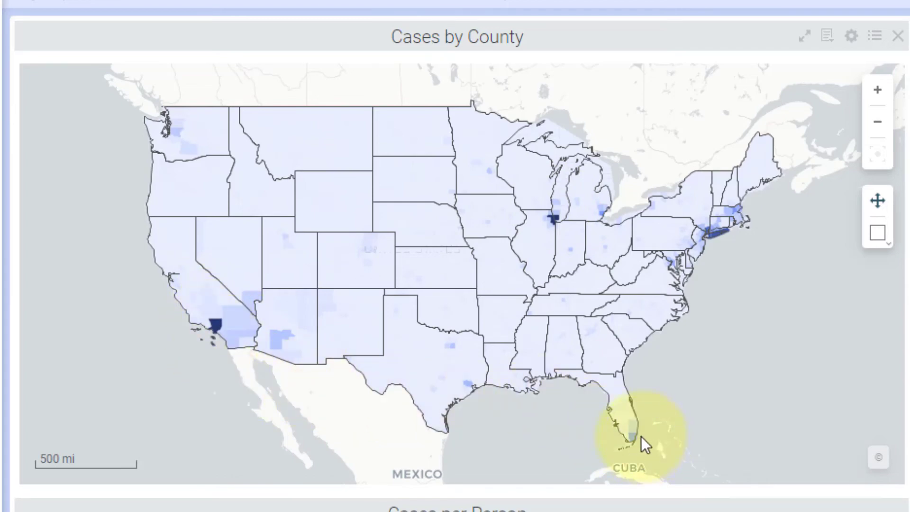
mouse_move(696, 322)
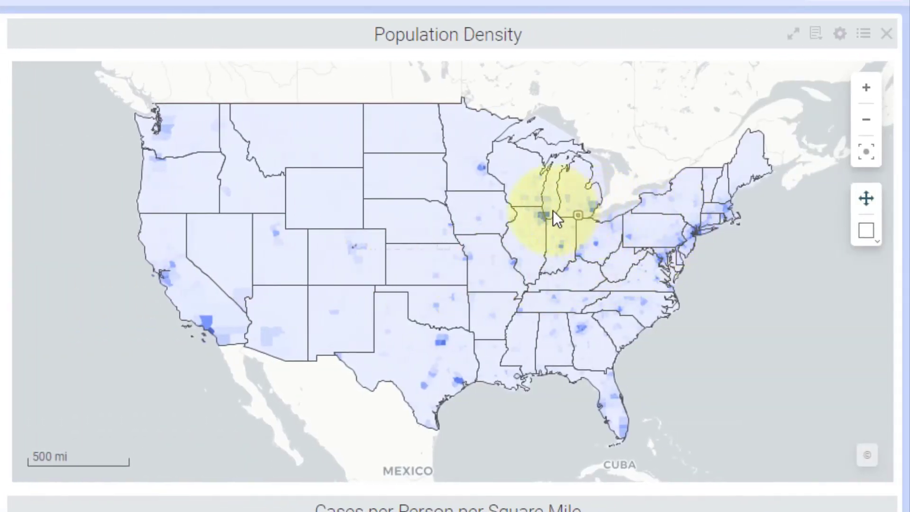
mouse_move(557, 218)
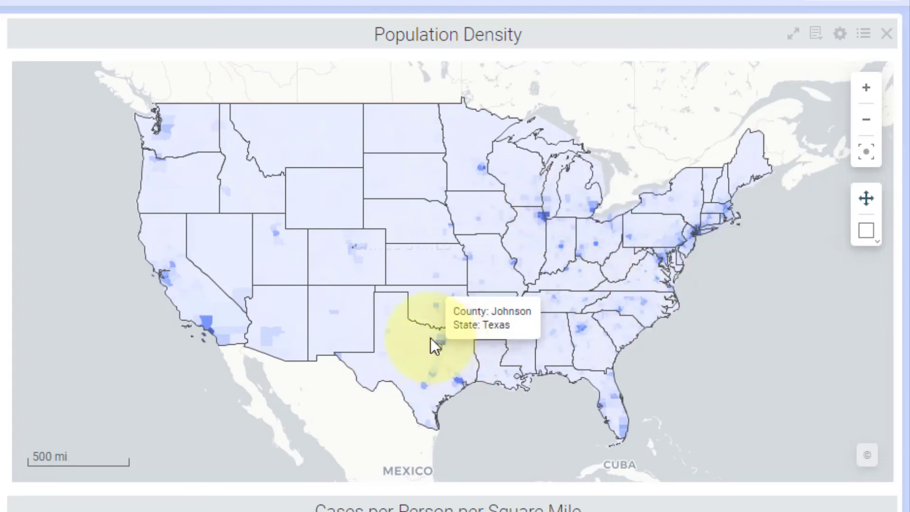
mouse_move(446, 348)
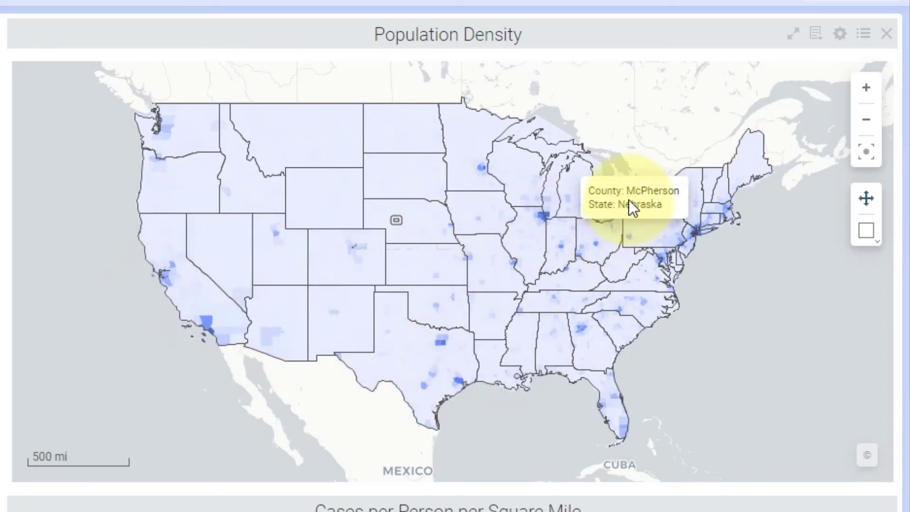
mouse_move(671, 426)
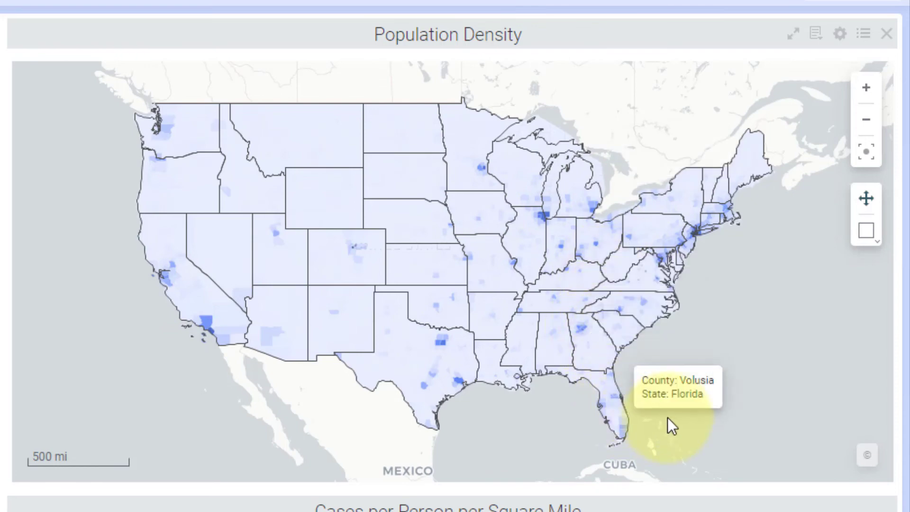
mouse_move(728, 390)
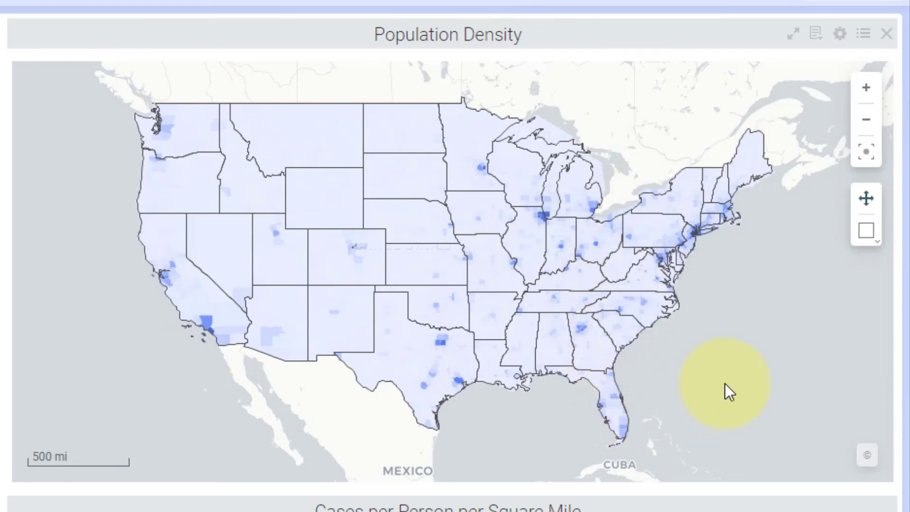
Scroll the All Maps page down to the Population Density county map
scroll("down", 3)
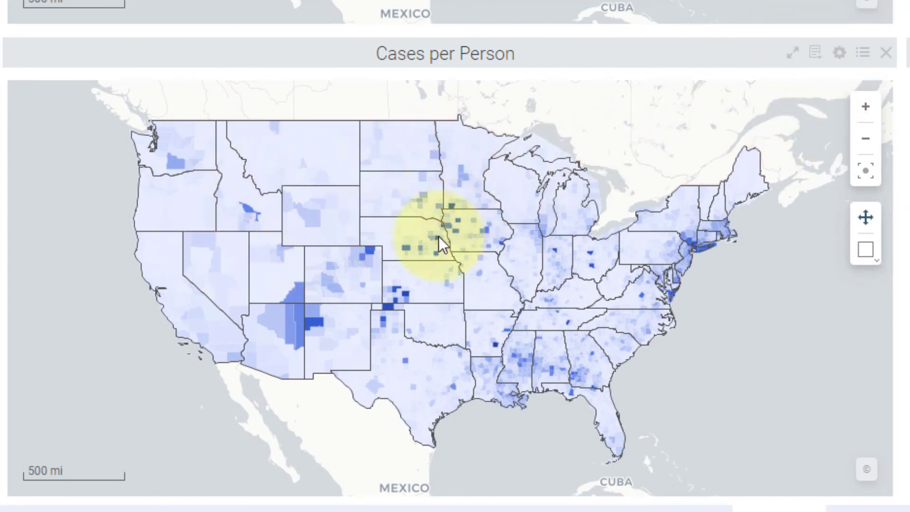
mouse_move(464, 235)
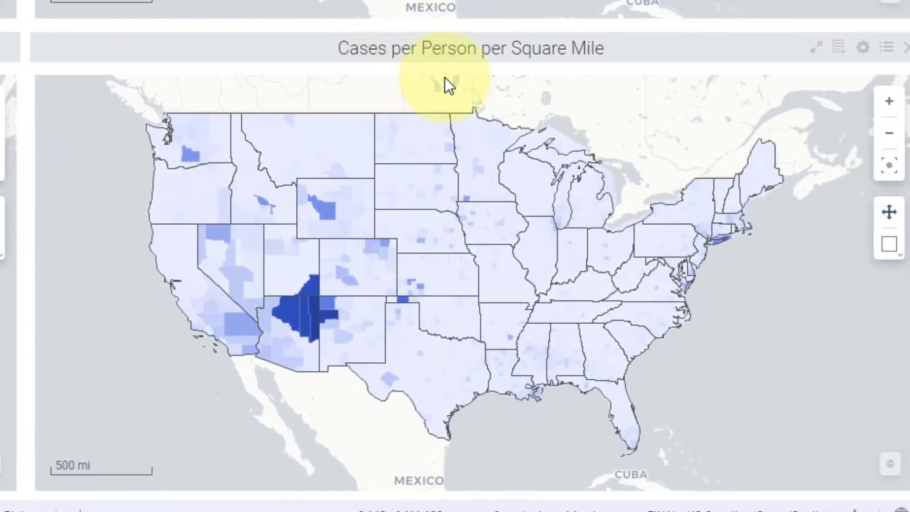
mouse_move(528, 93)
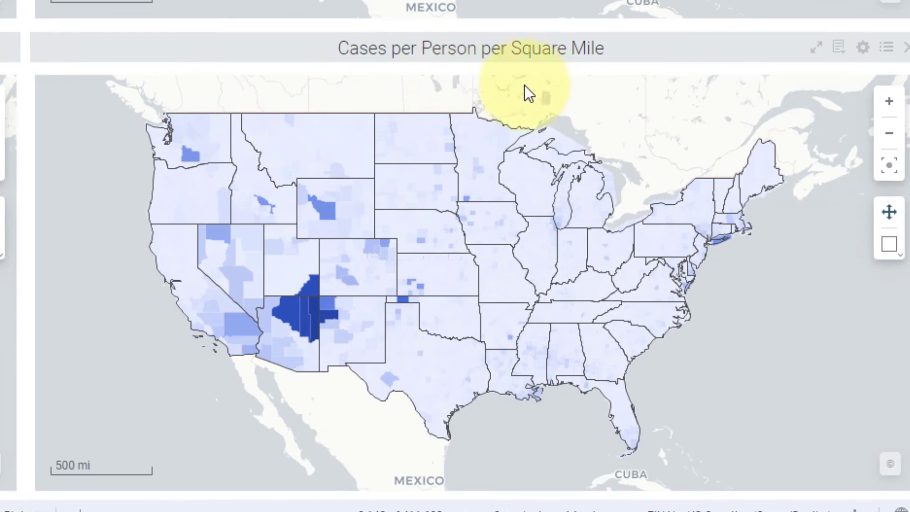
mouse_move(394, 93)
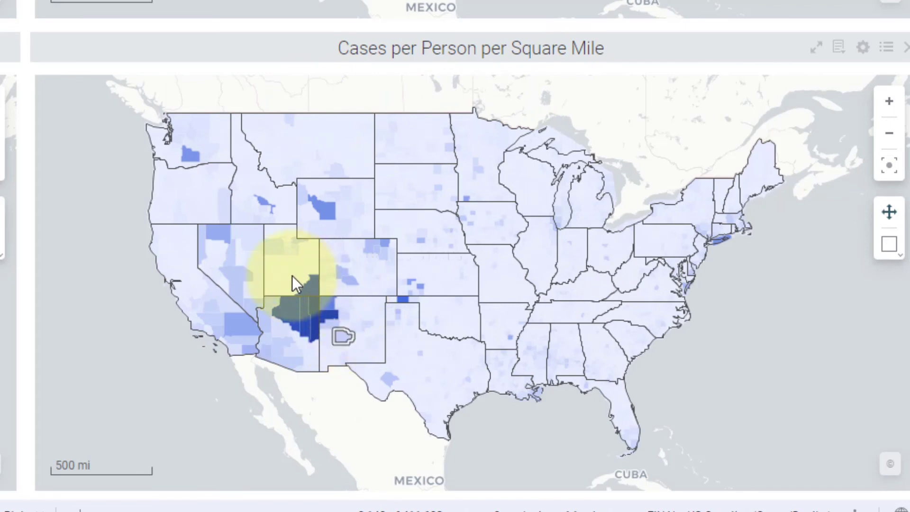
mouse_move(307, 322)
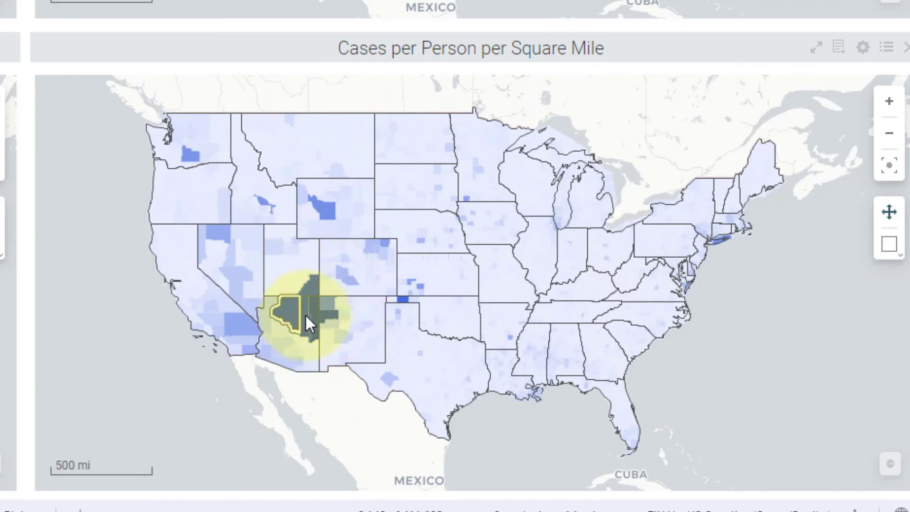
mouse_move(307, 290)
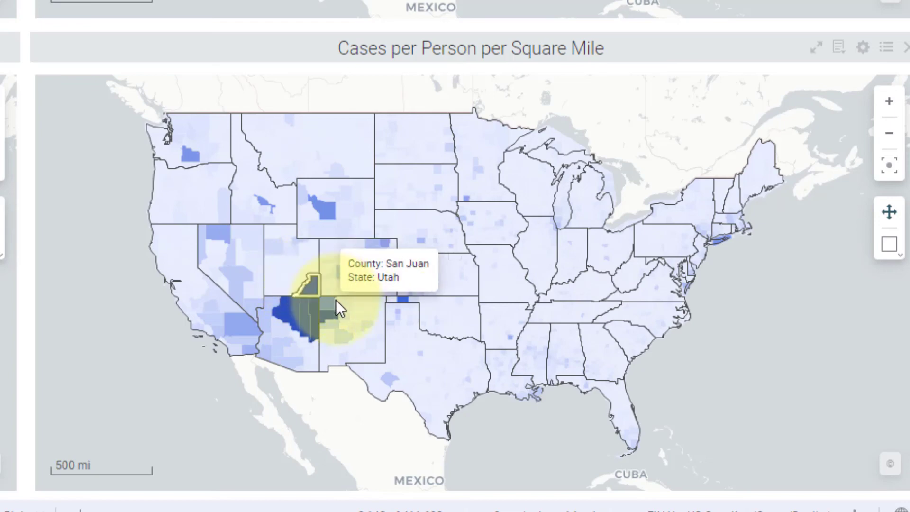
mouse_move(331, 326)
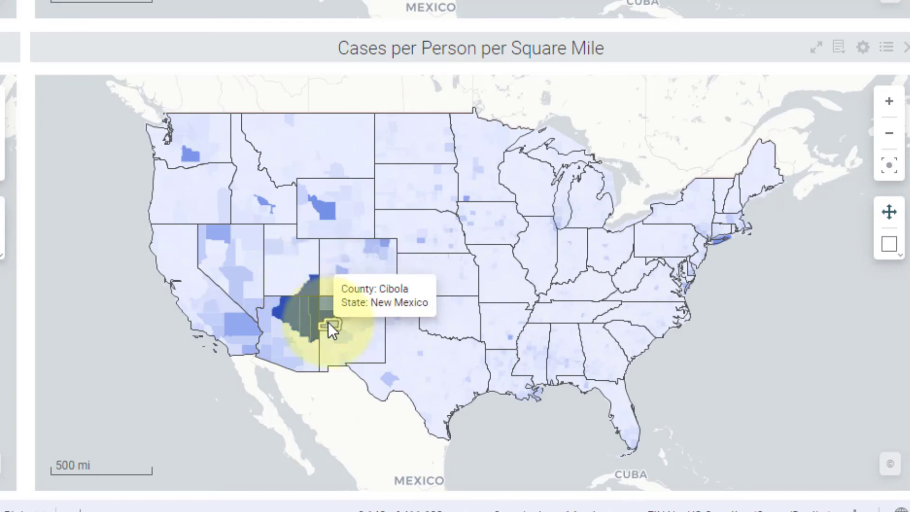
mouse_move(199, 156)
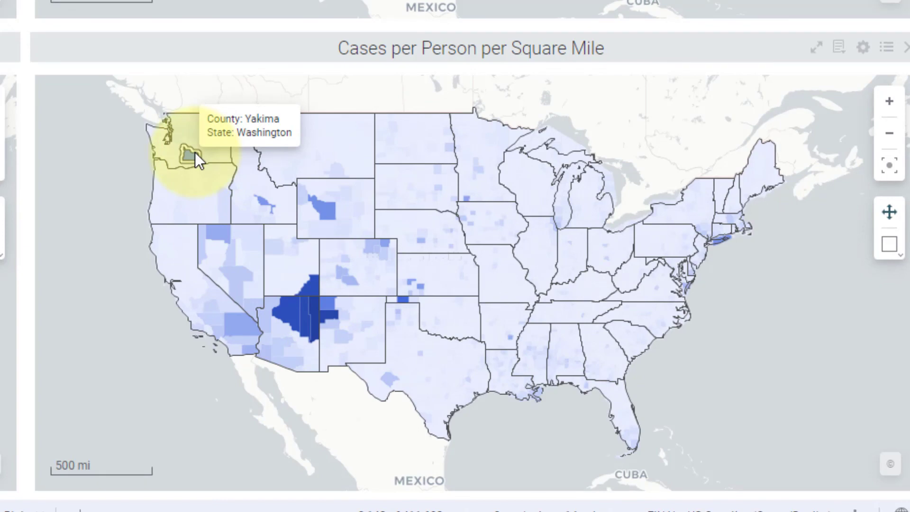
mouse_move(324, 211)
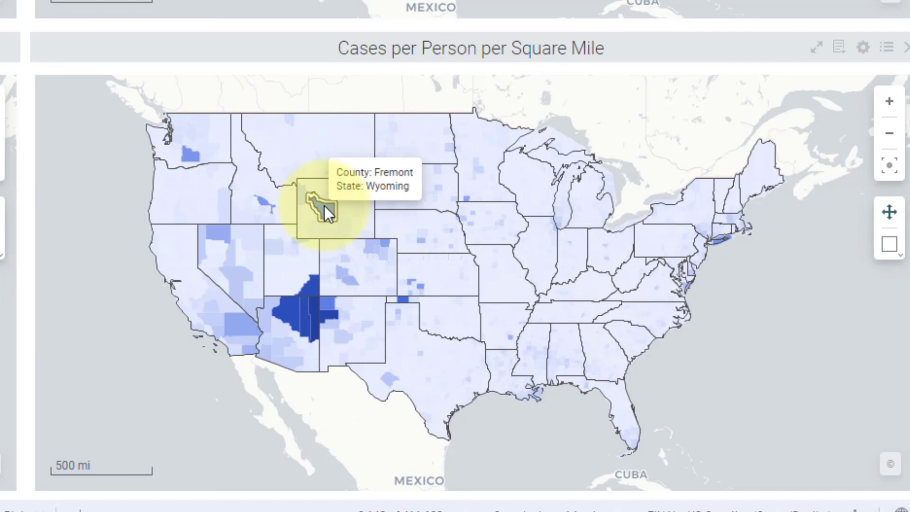
mouse_move(325, 208)
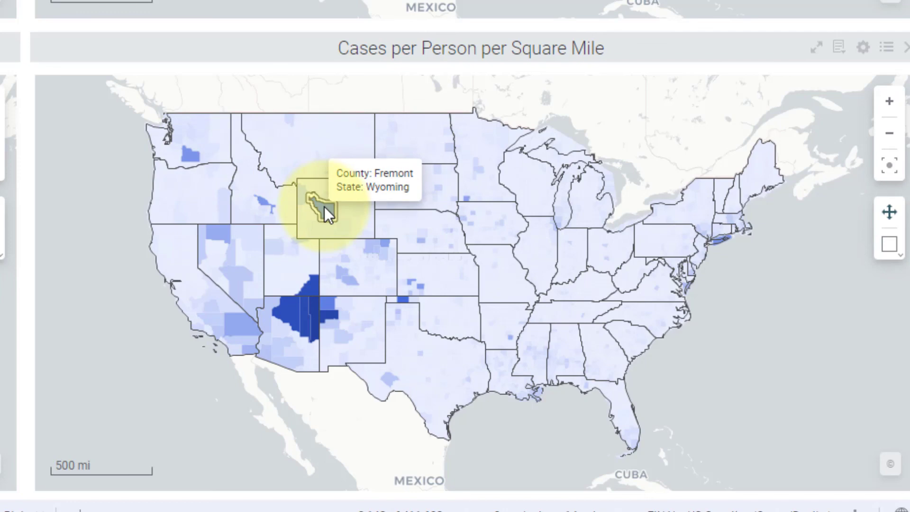